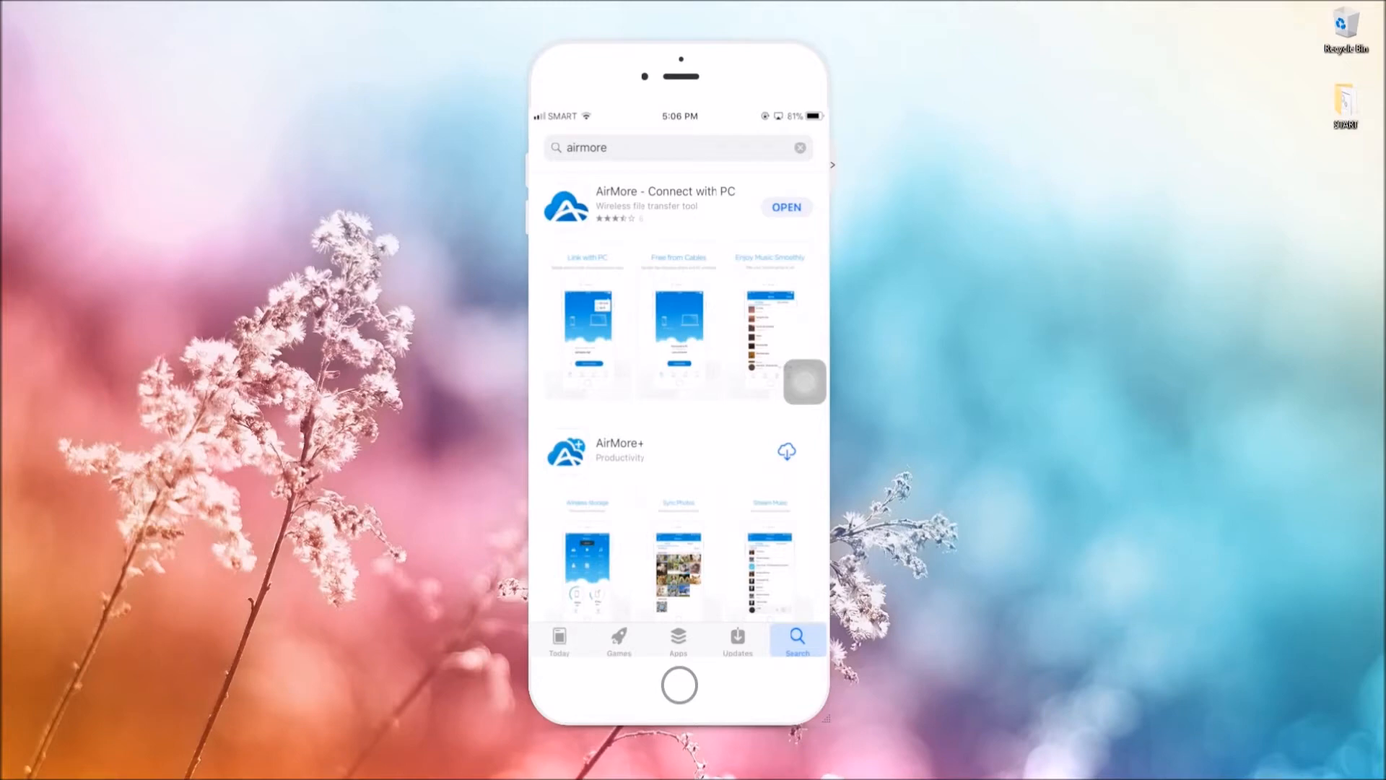
Step: Launch AirMore from its App Store listing and show My Playlists in the Music library
click(786, 207)
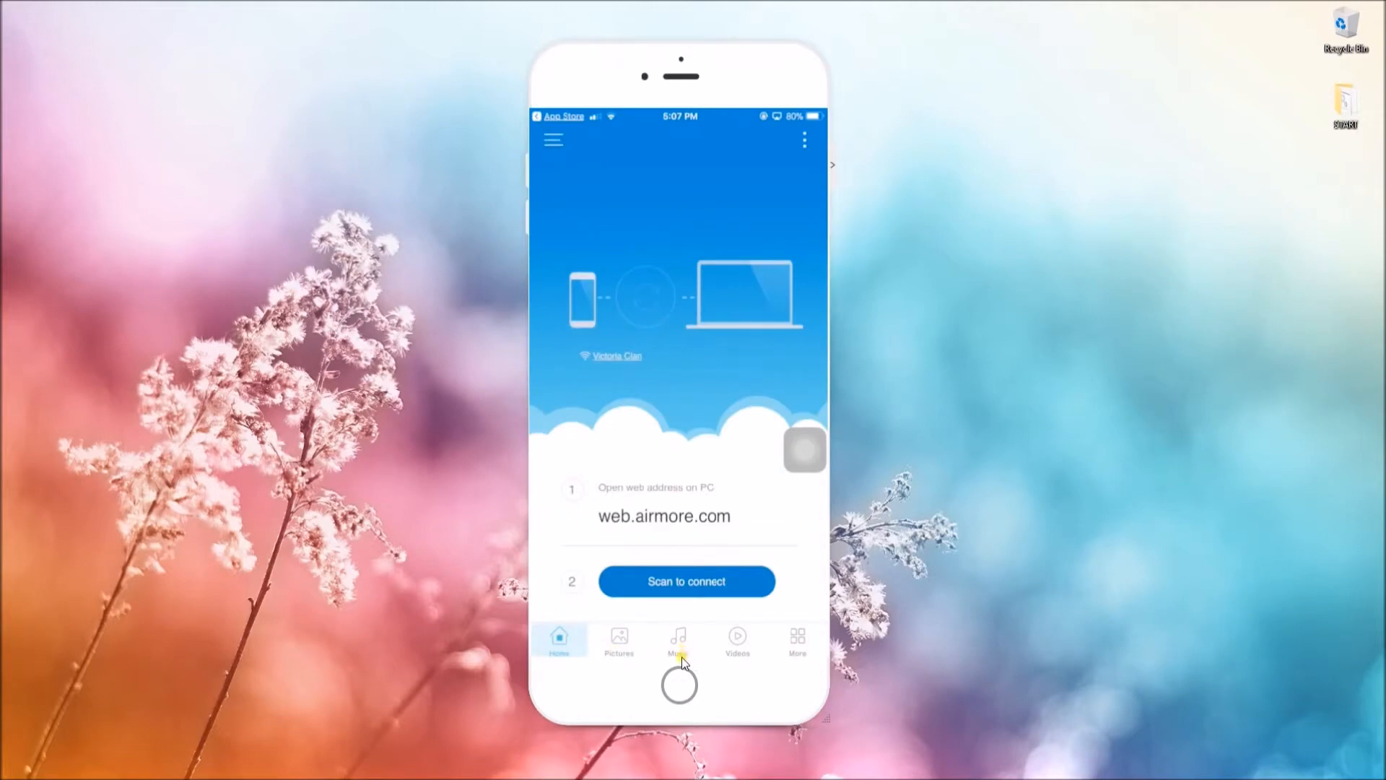
click(679, 642)
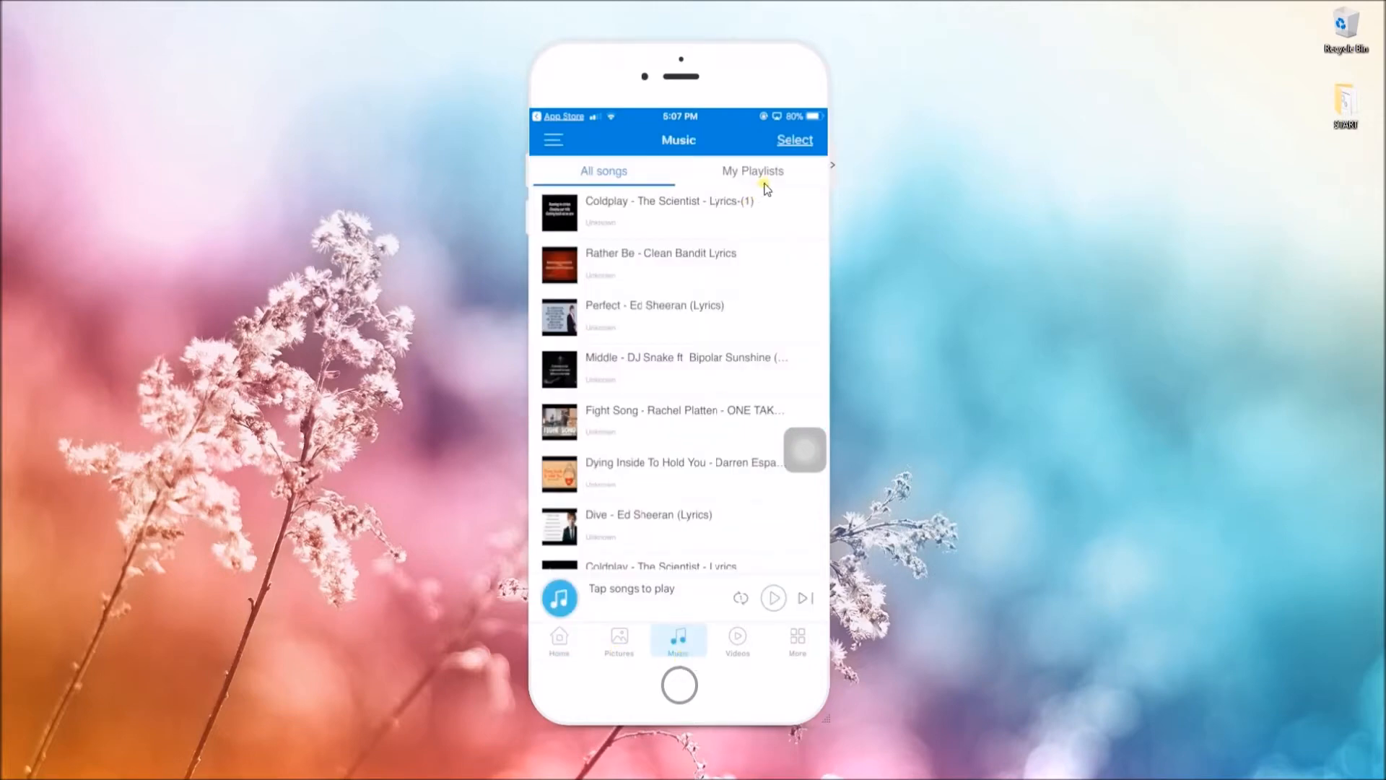
click(752, 171)
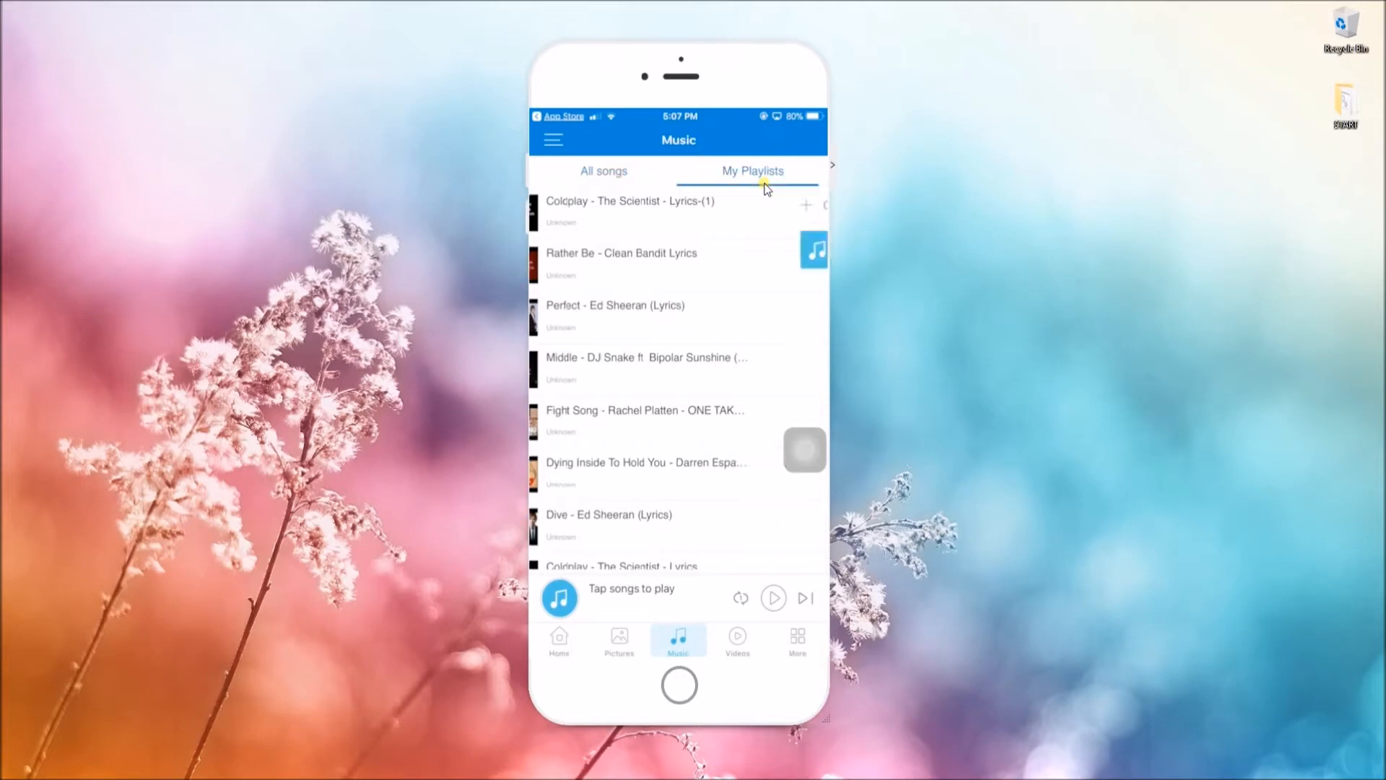
Step: Create an empty playlist named 'Sleep' and return to All songs
click(752, 170)
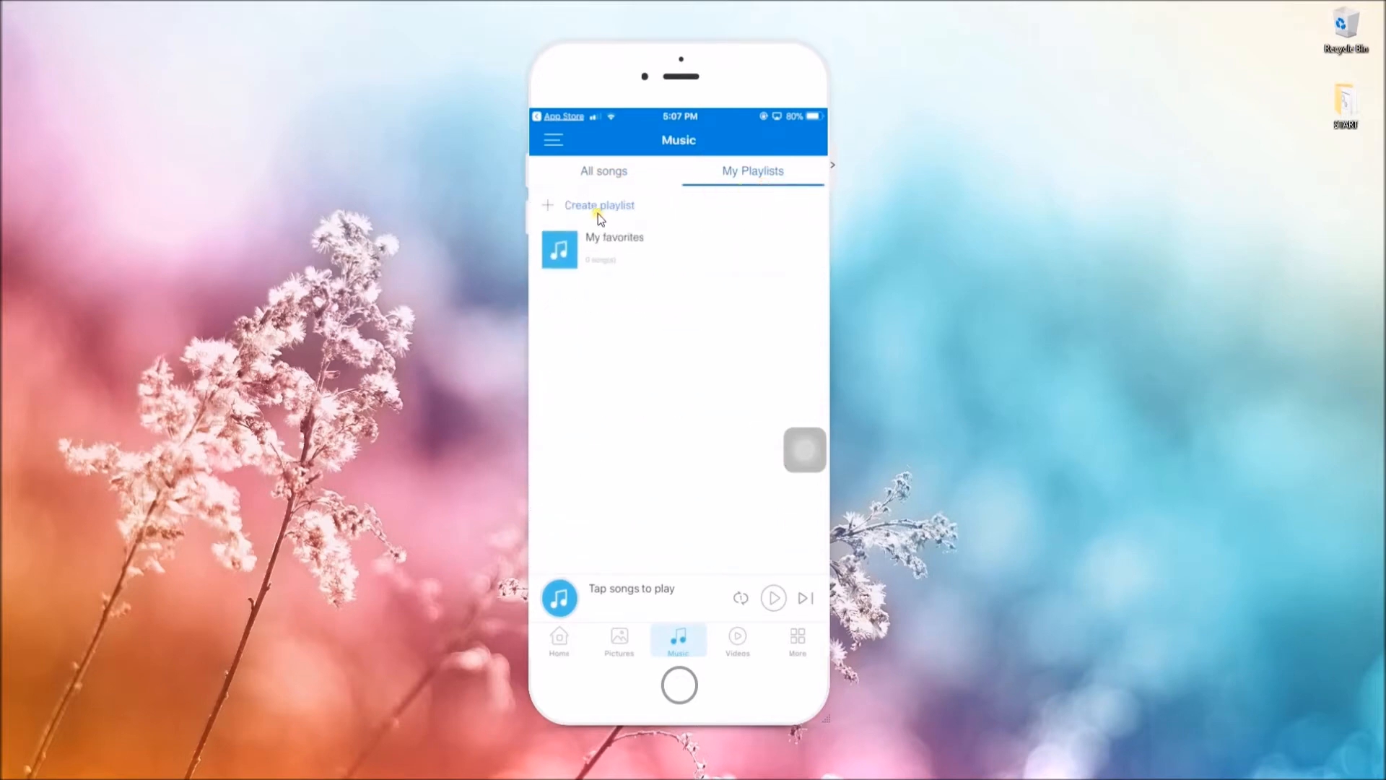
click(599, 204)
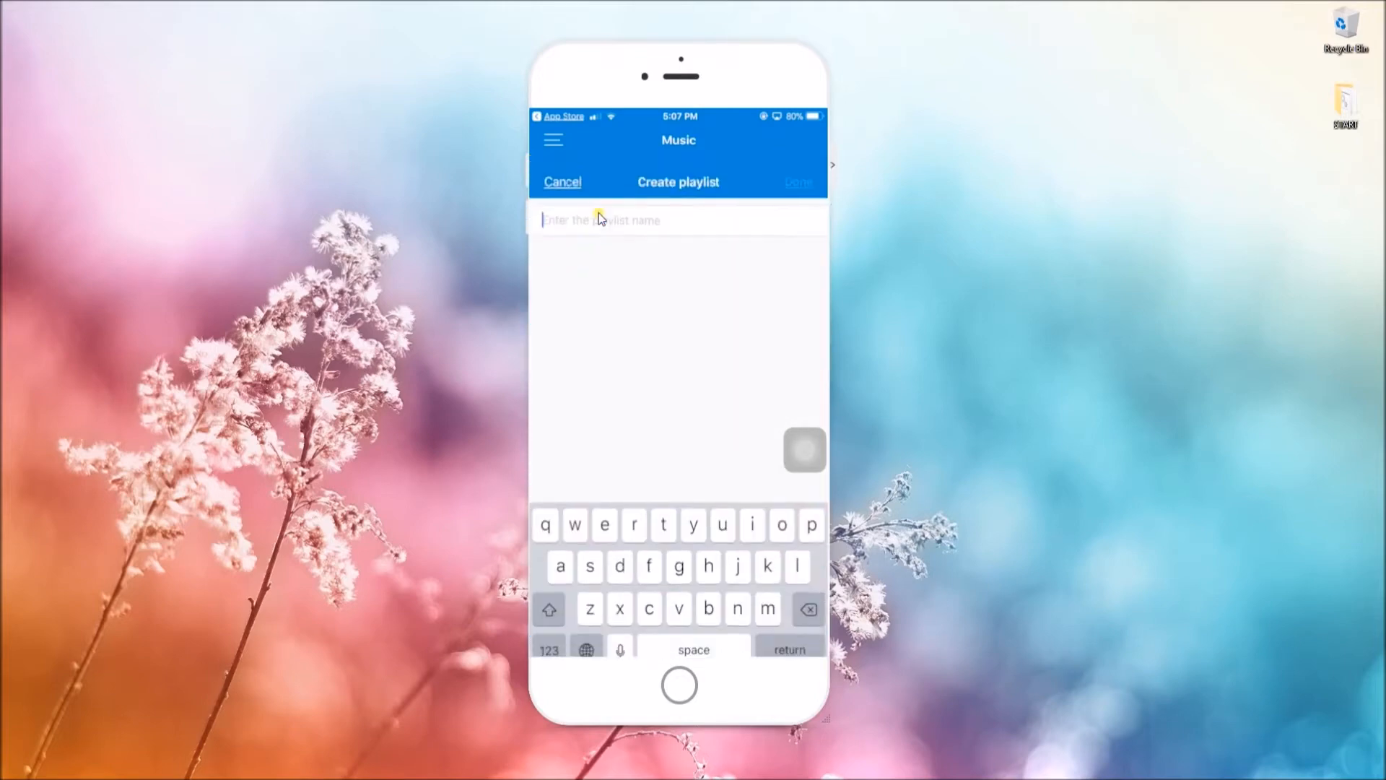
text(Sleep)
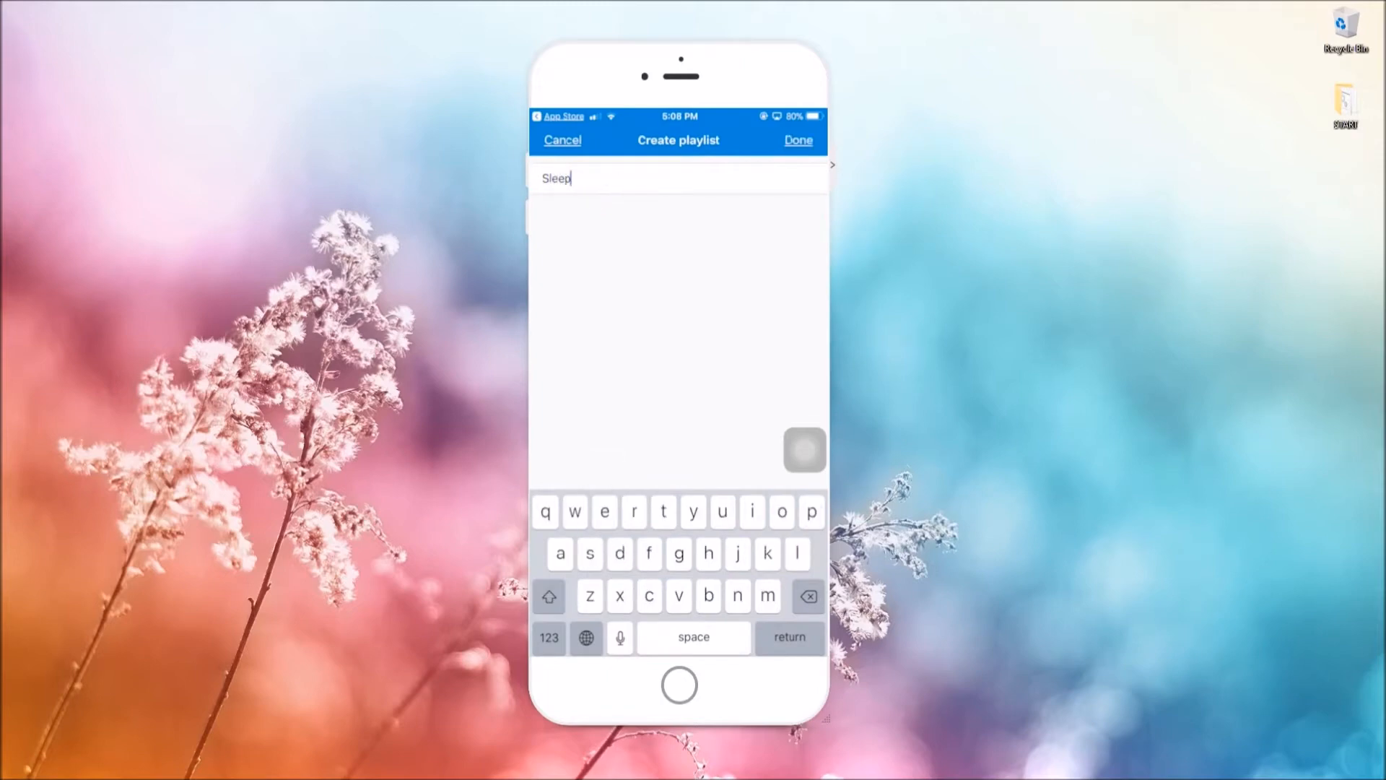
click(797, 140)
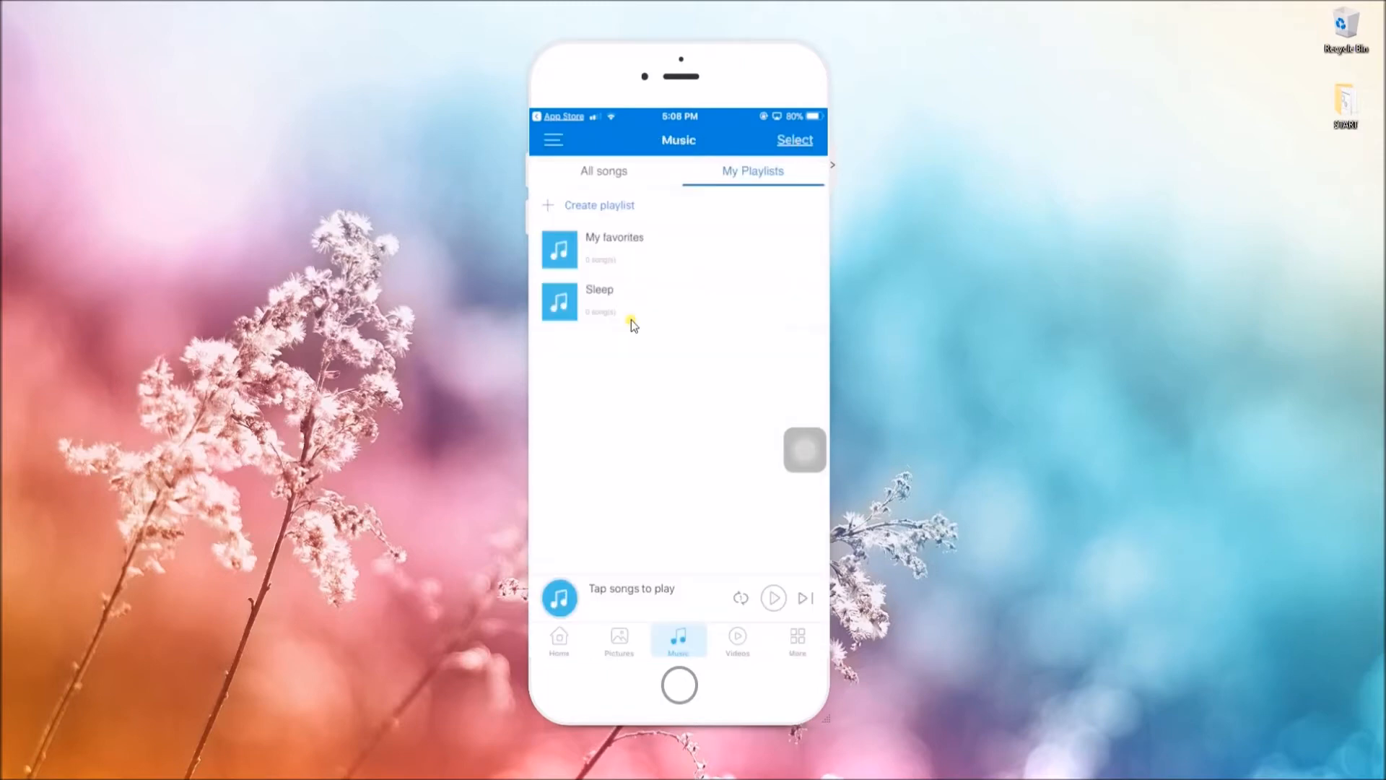
click(603, 170)
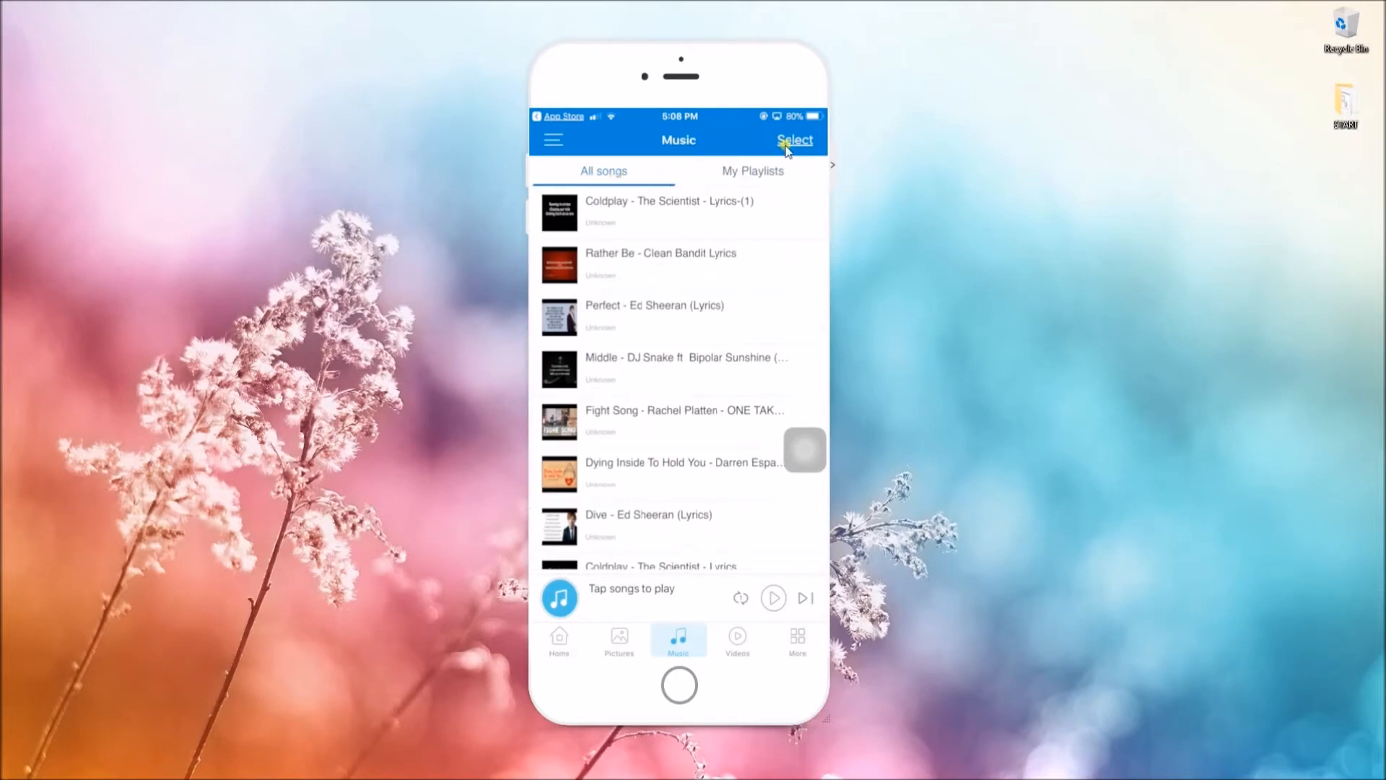
Step: Select three songs (Middle, Perfect, Rather Be) and add them to the Sleep playlist
click(795, 140)
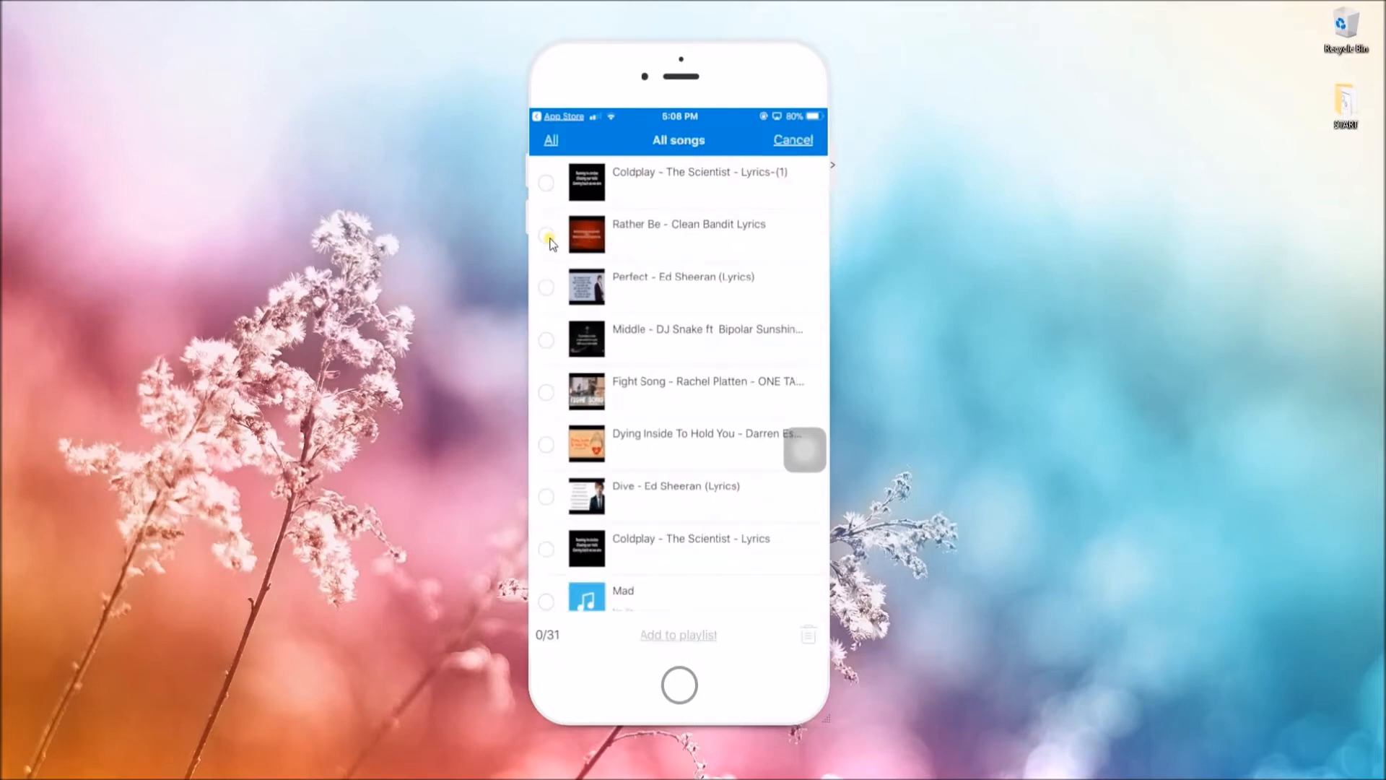
click(546, 234)
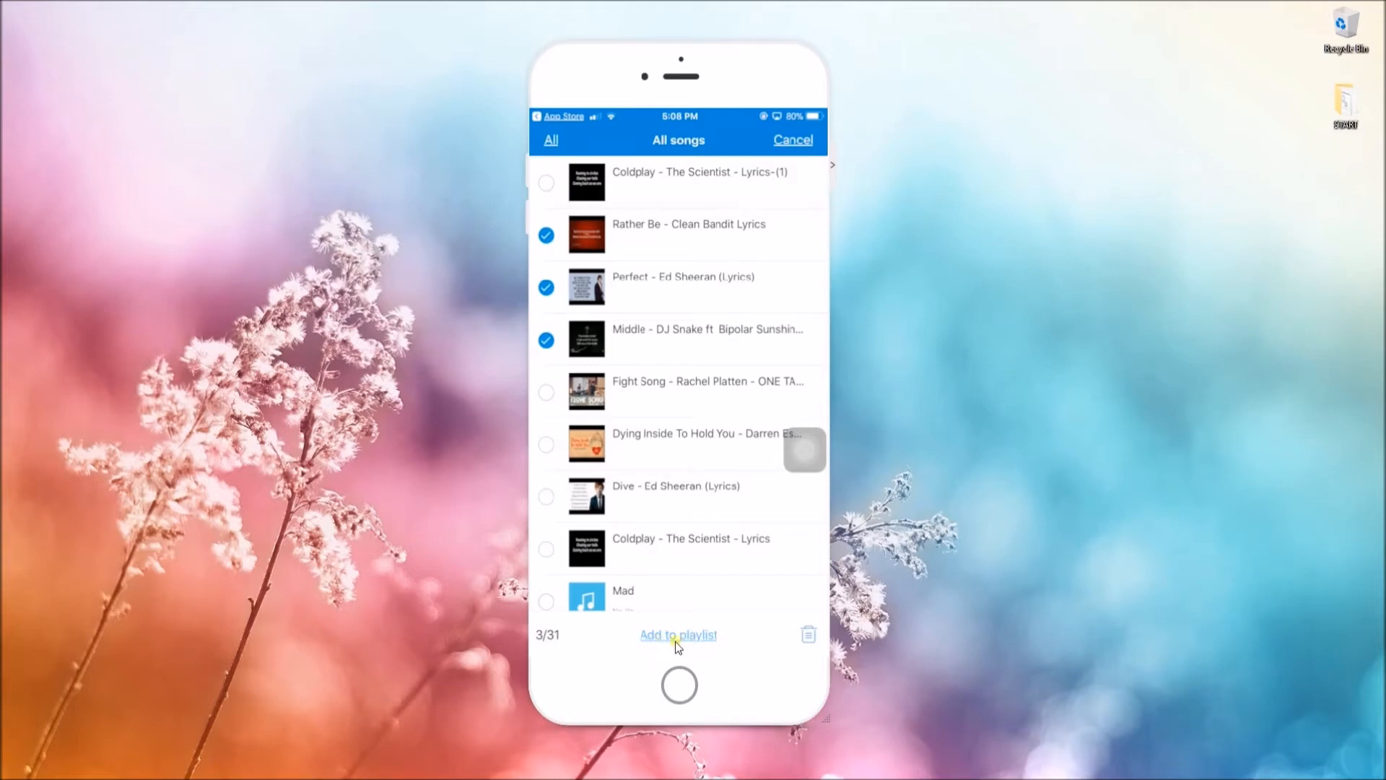
click(679, 636)
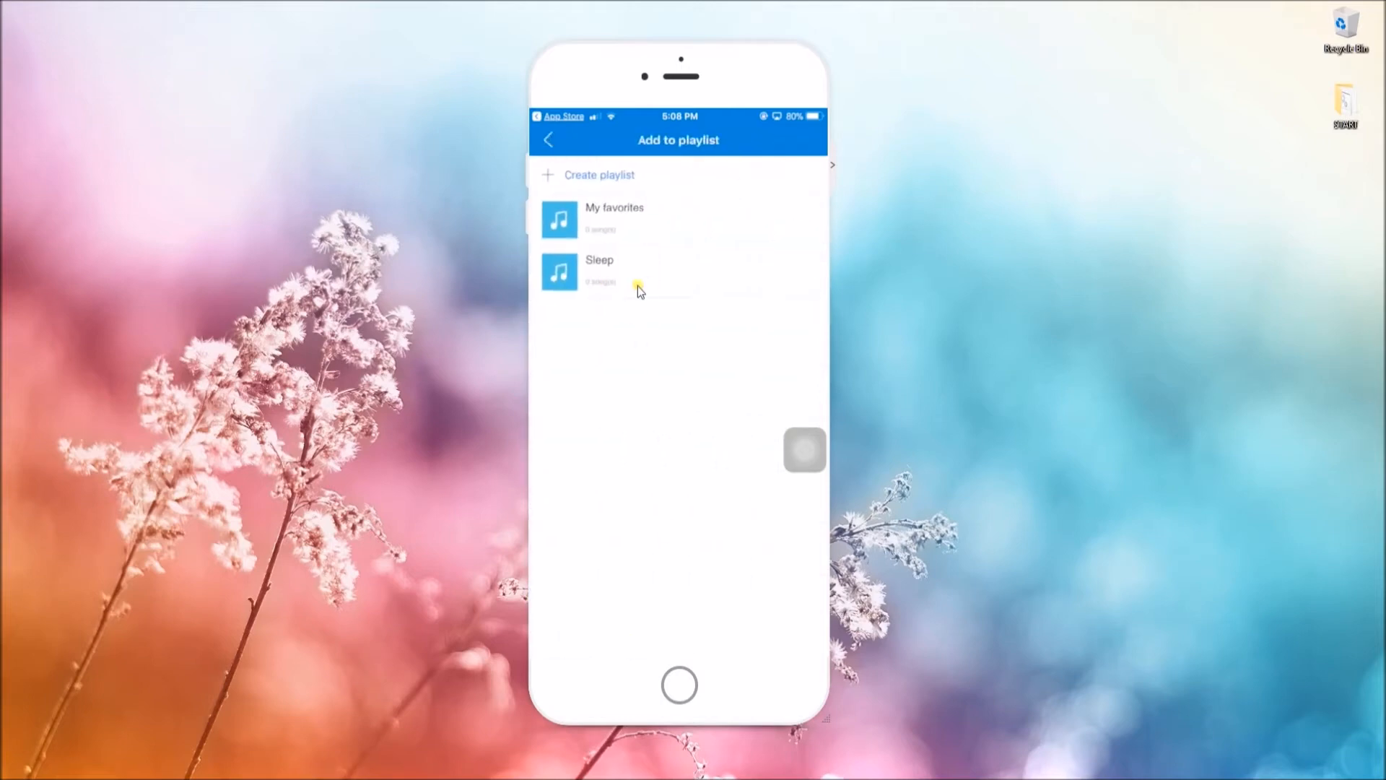
click(599, 270)
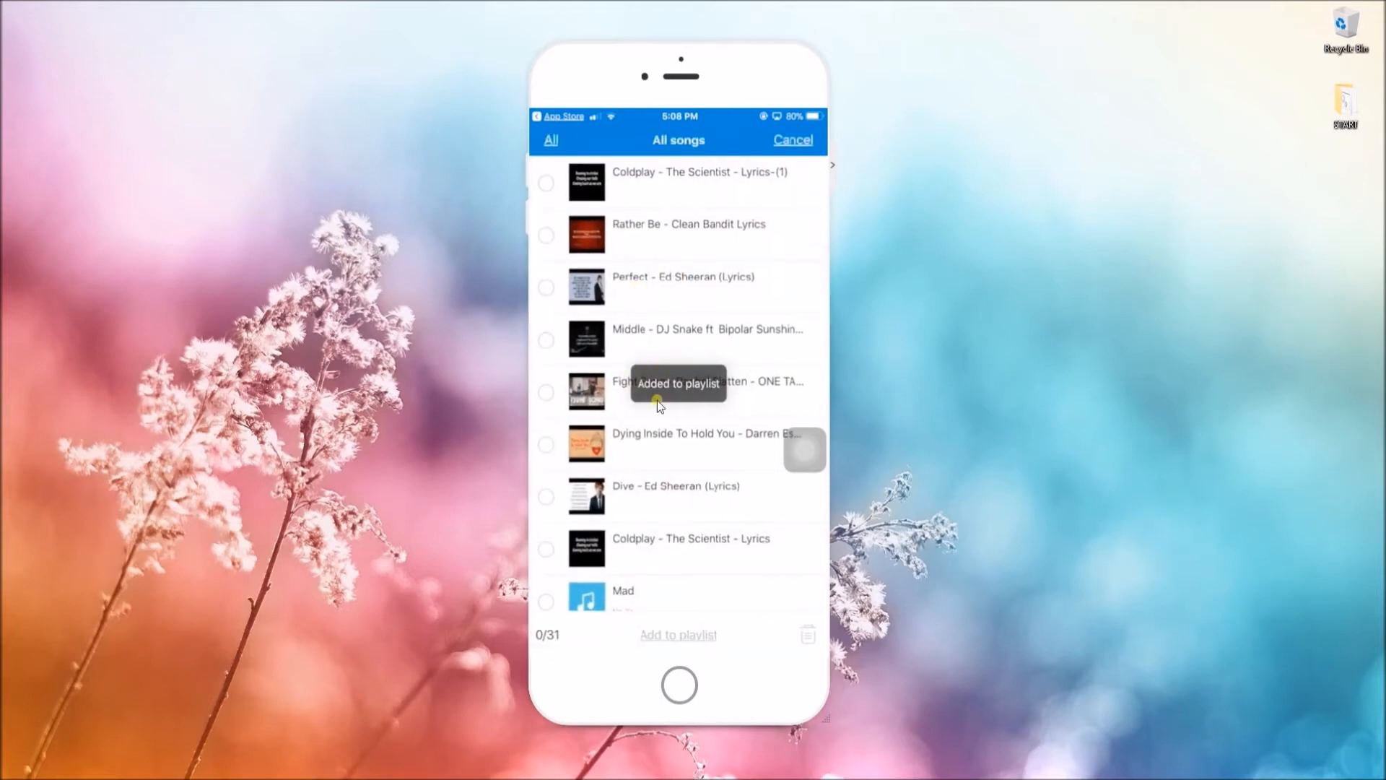
click(793, 139)
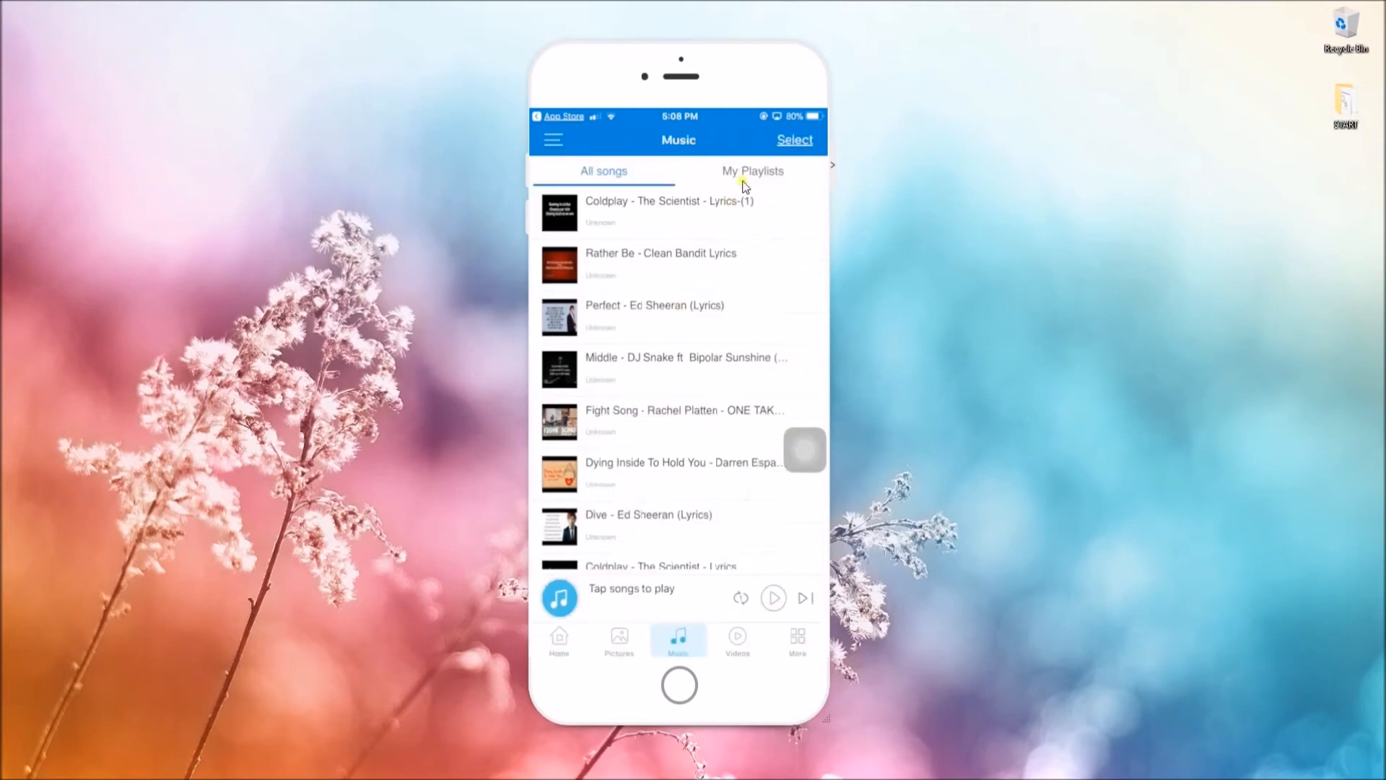
Step: View the Sleep playlist showing its three added songs
click(752, 170)
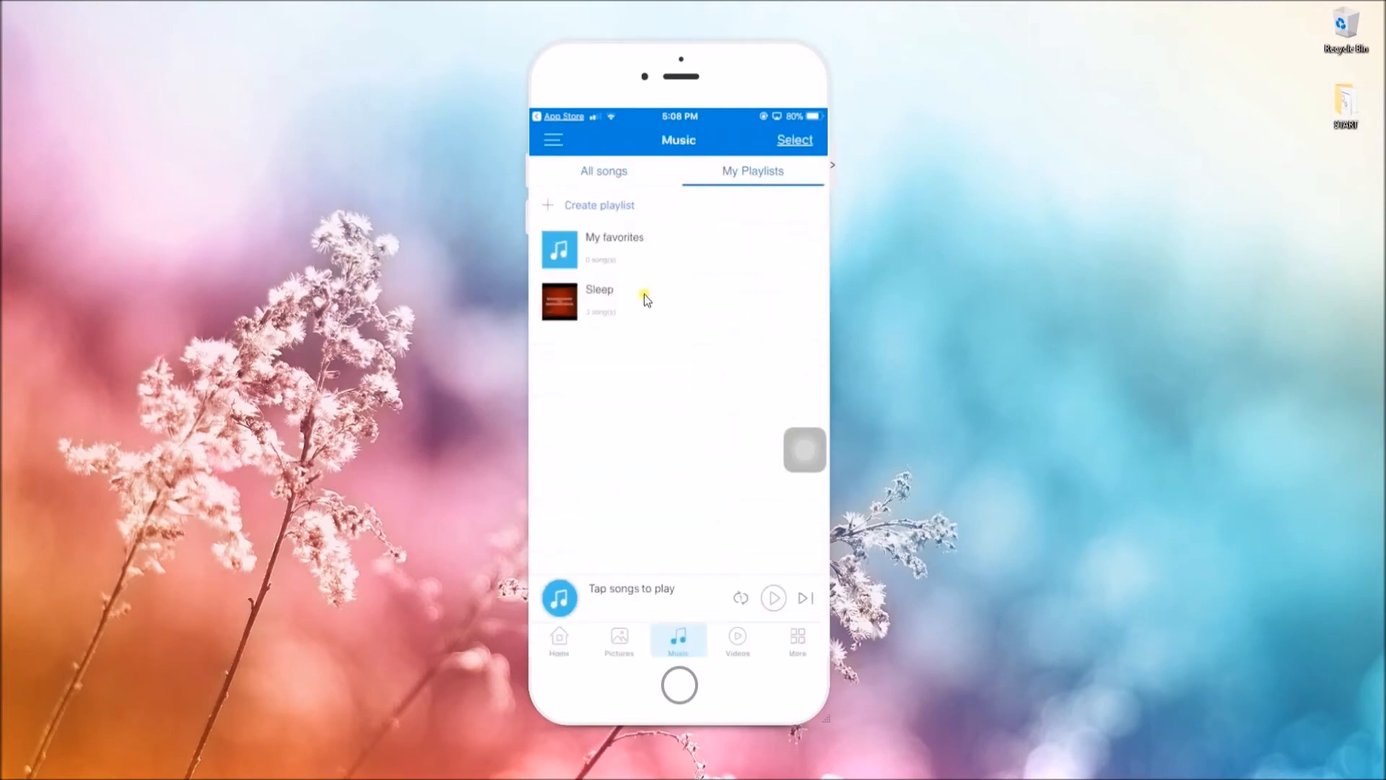
click(599, 301)
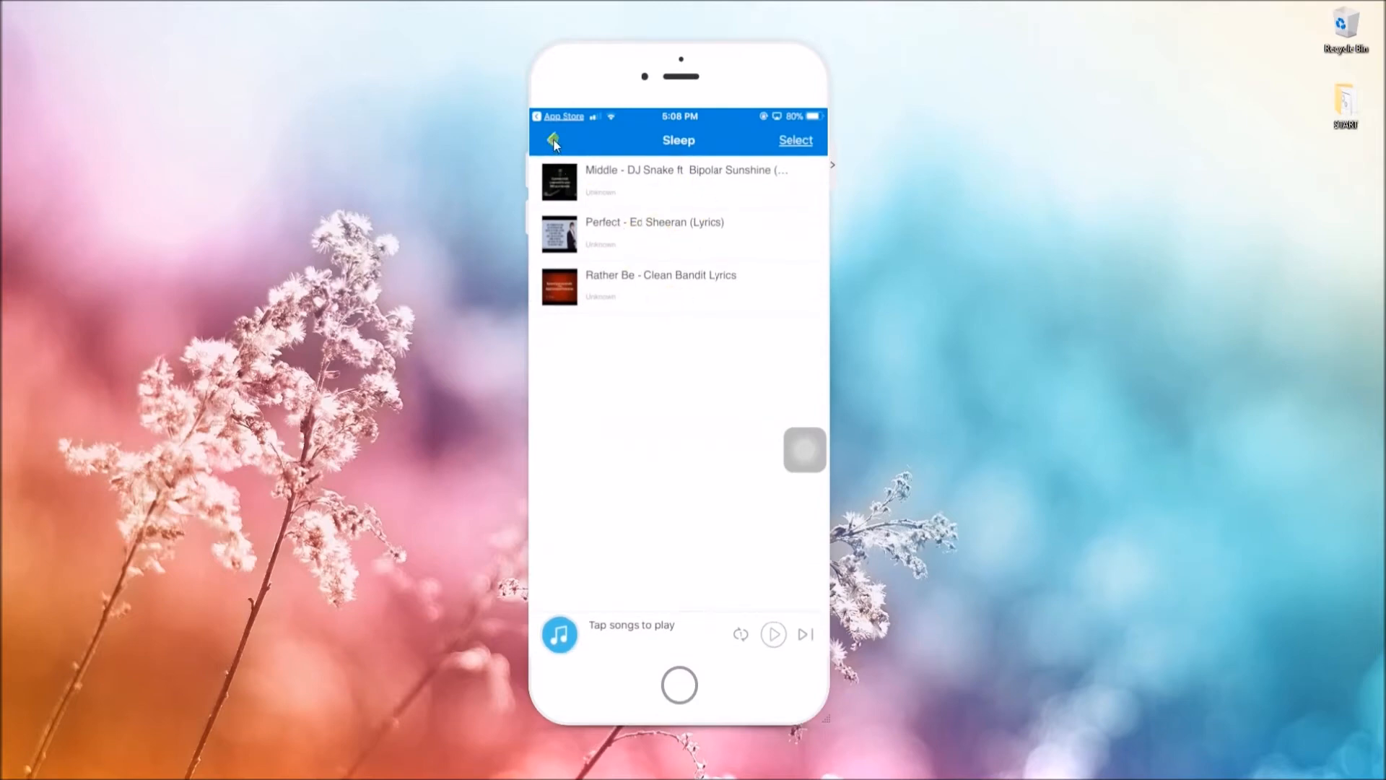
Step: From All songs, add 'if we fall in love' to Sleep via the player's more-options menu
click(553, 140)
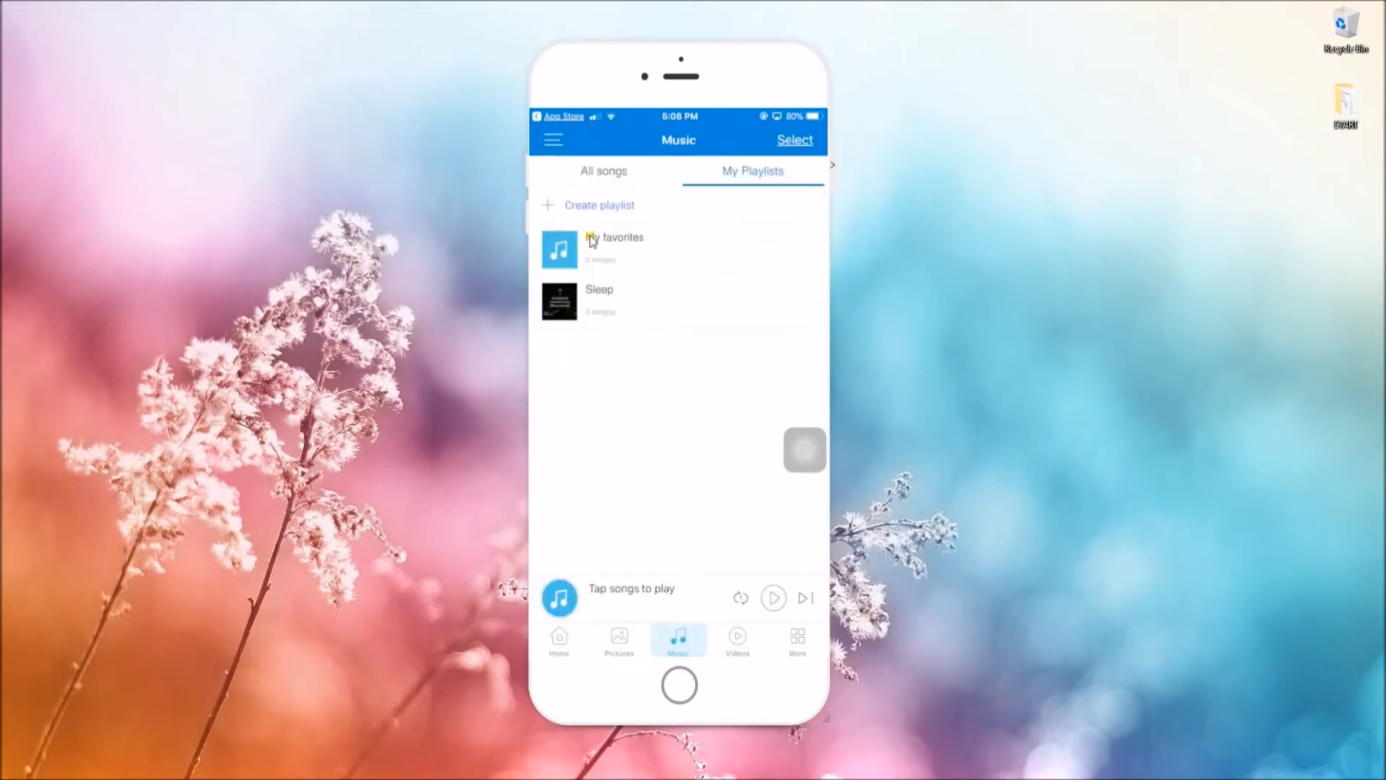
click(603, 171)
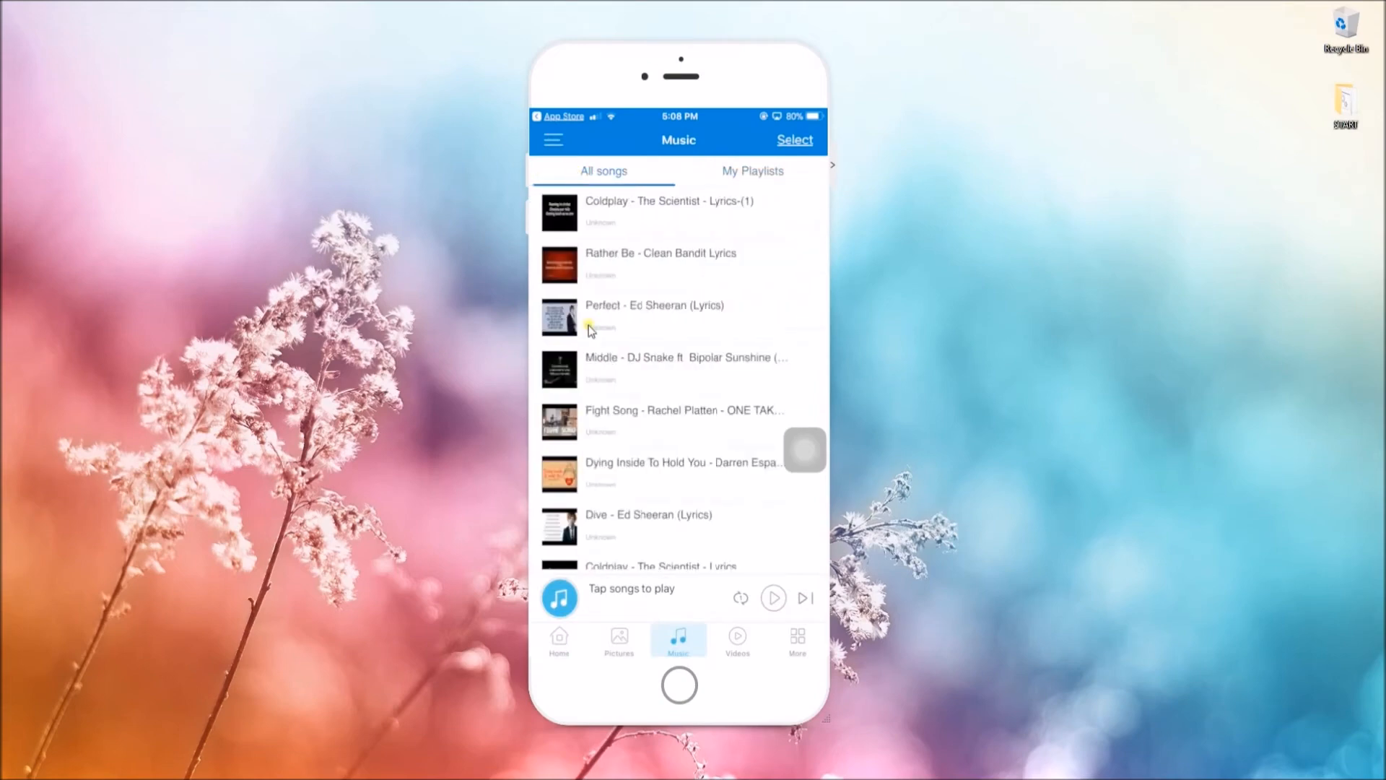
mouse_move(625, 517)
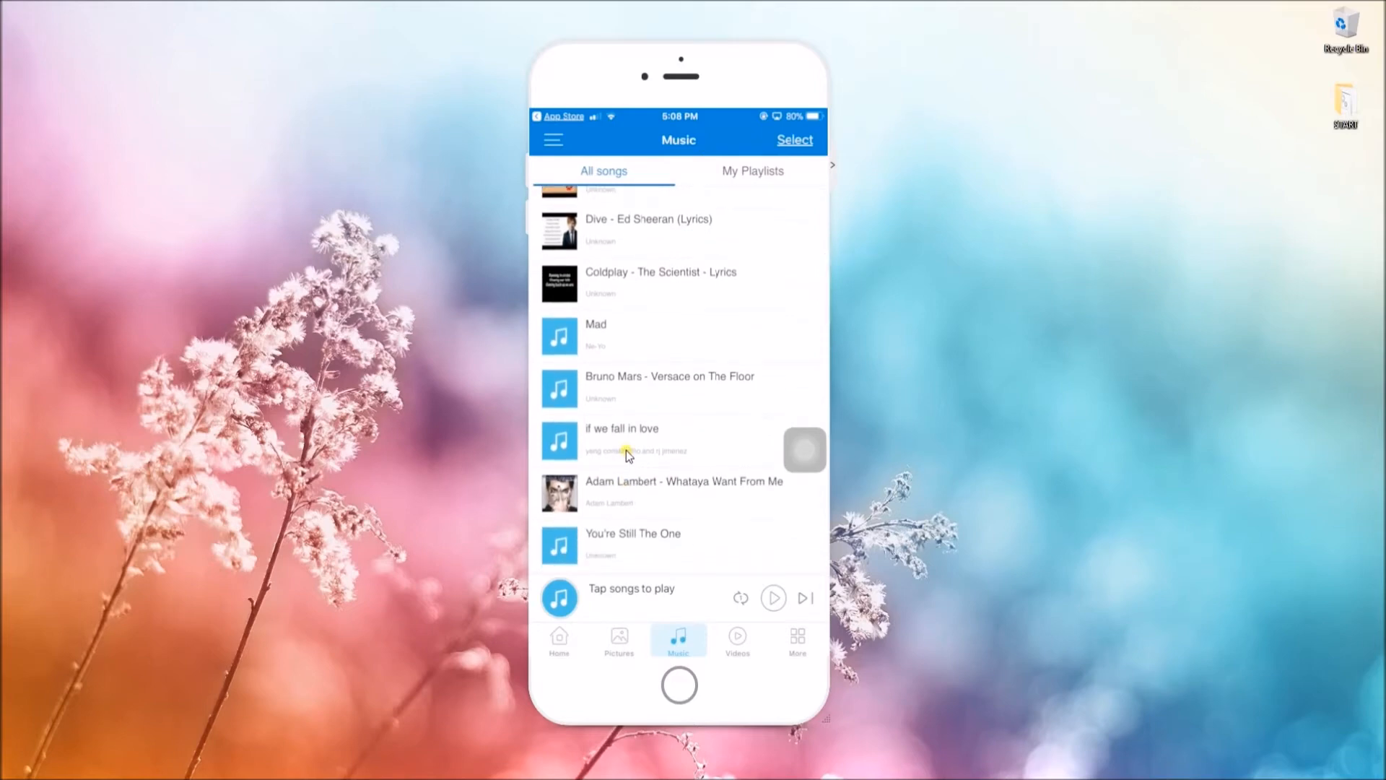
click(621, 441)
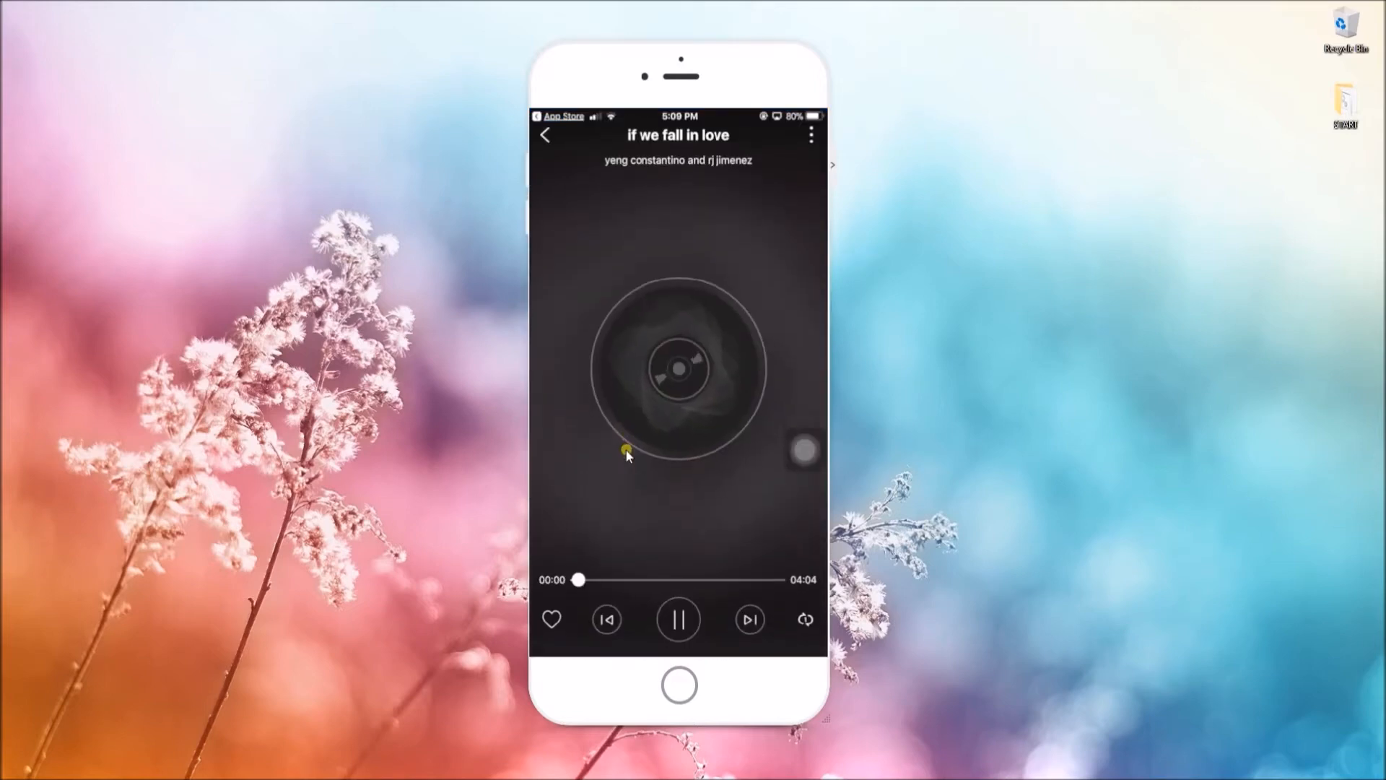
mouse_move(767, 251)
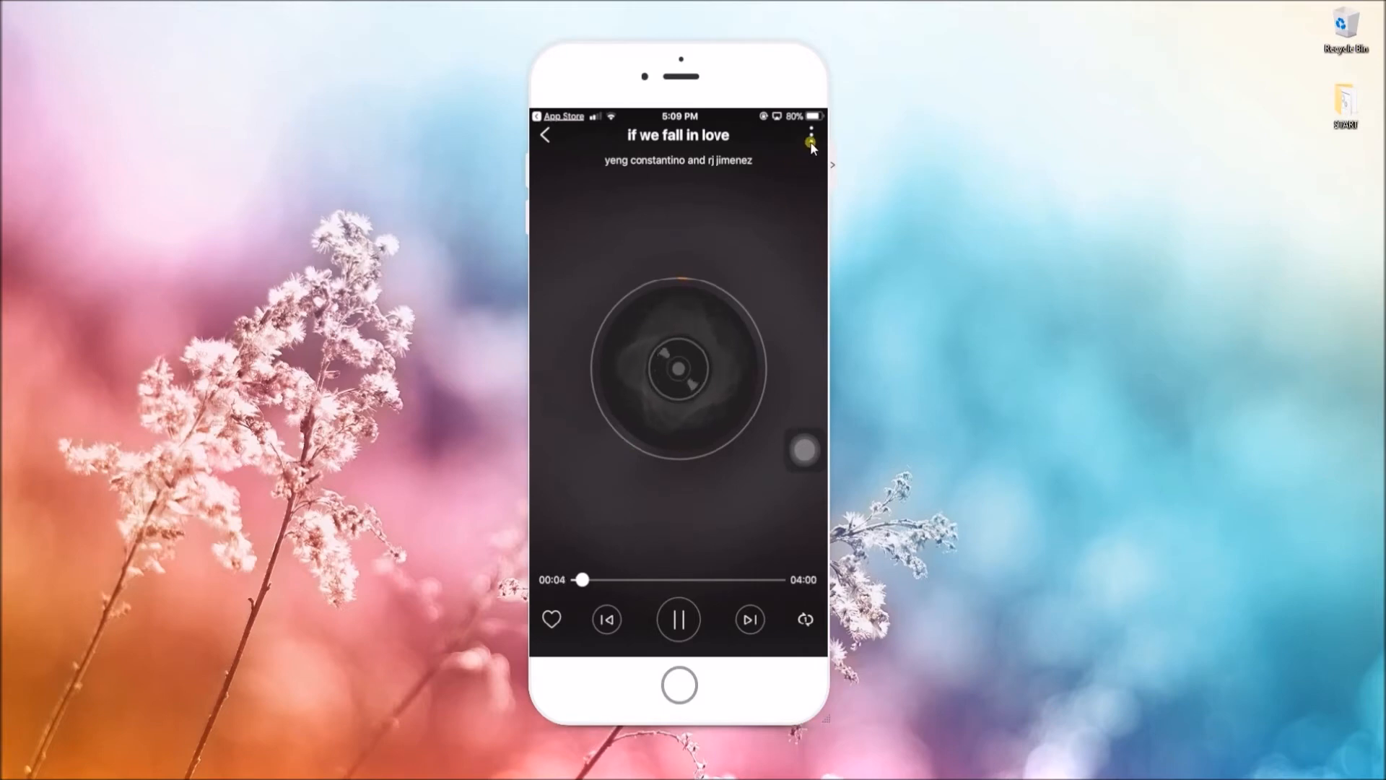
click(810, 135)
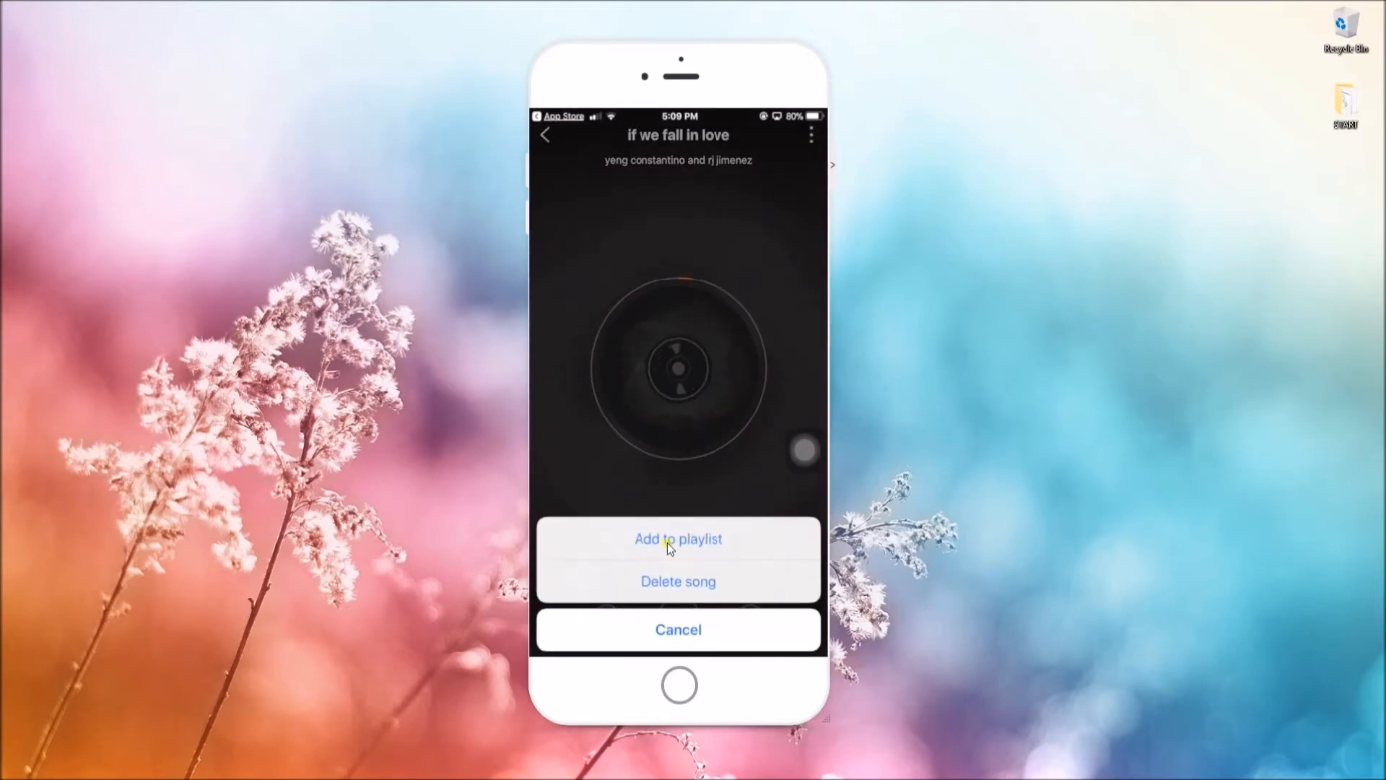
click(678, 539)
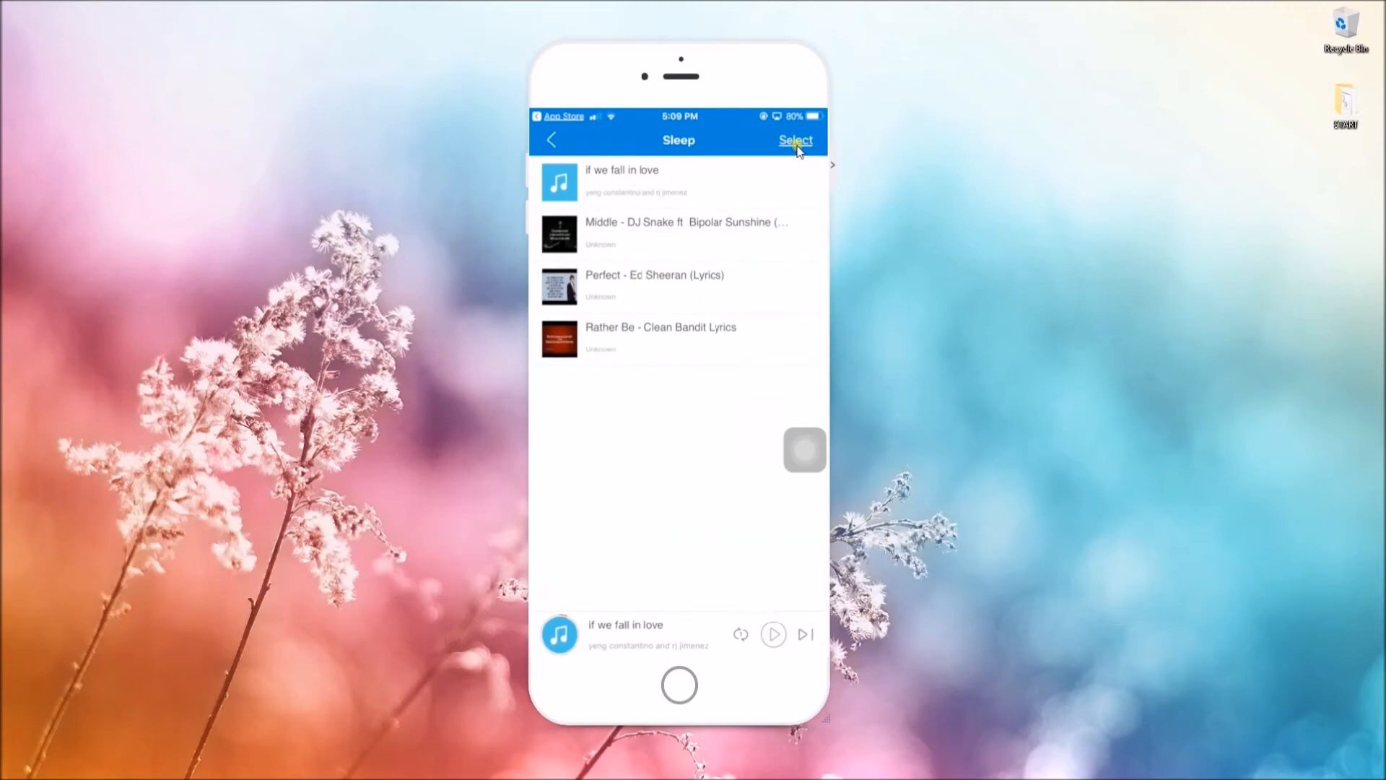
Step: Remove 'if we fall in love' and Middle from the Sleep playlist and confirm
click(794, 140)
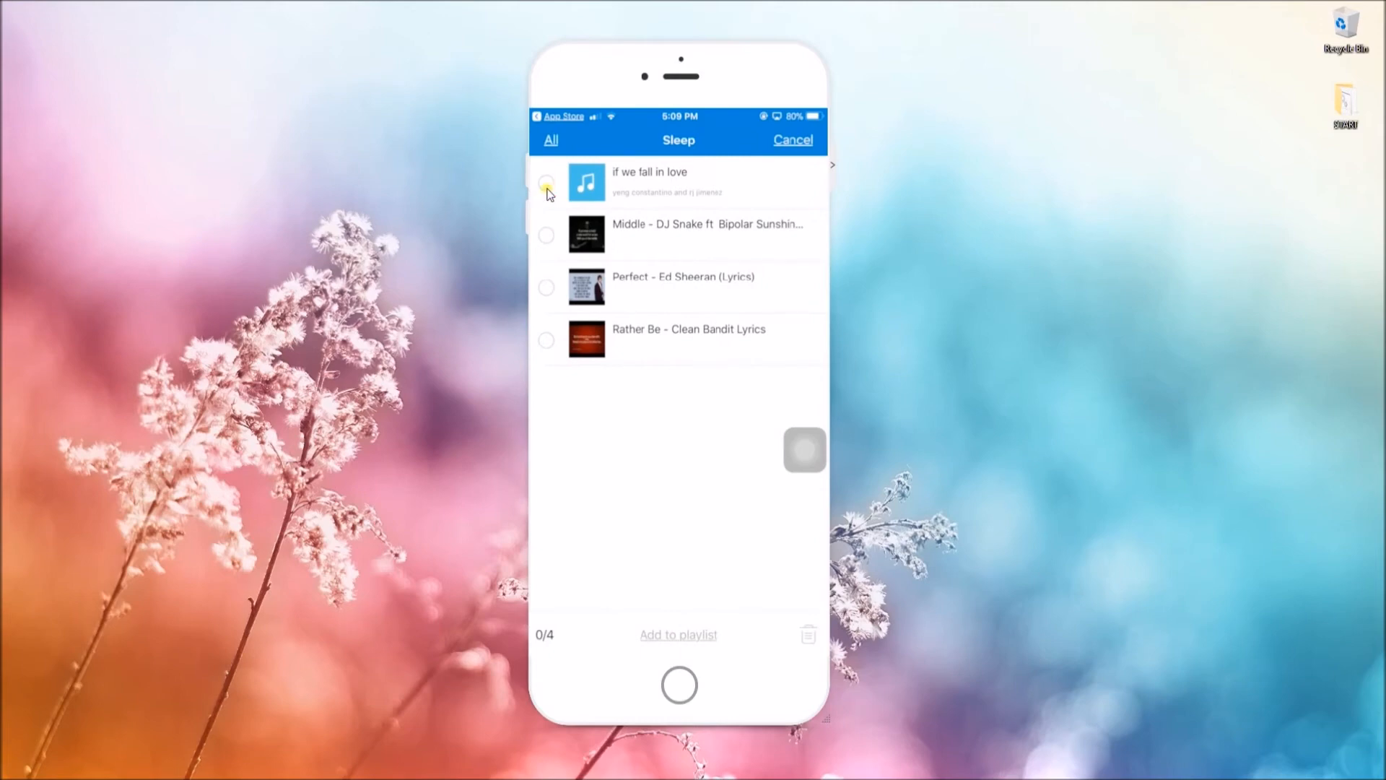
click(546, 182)
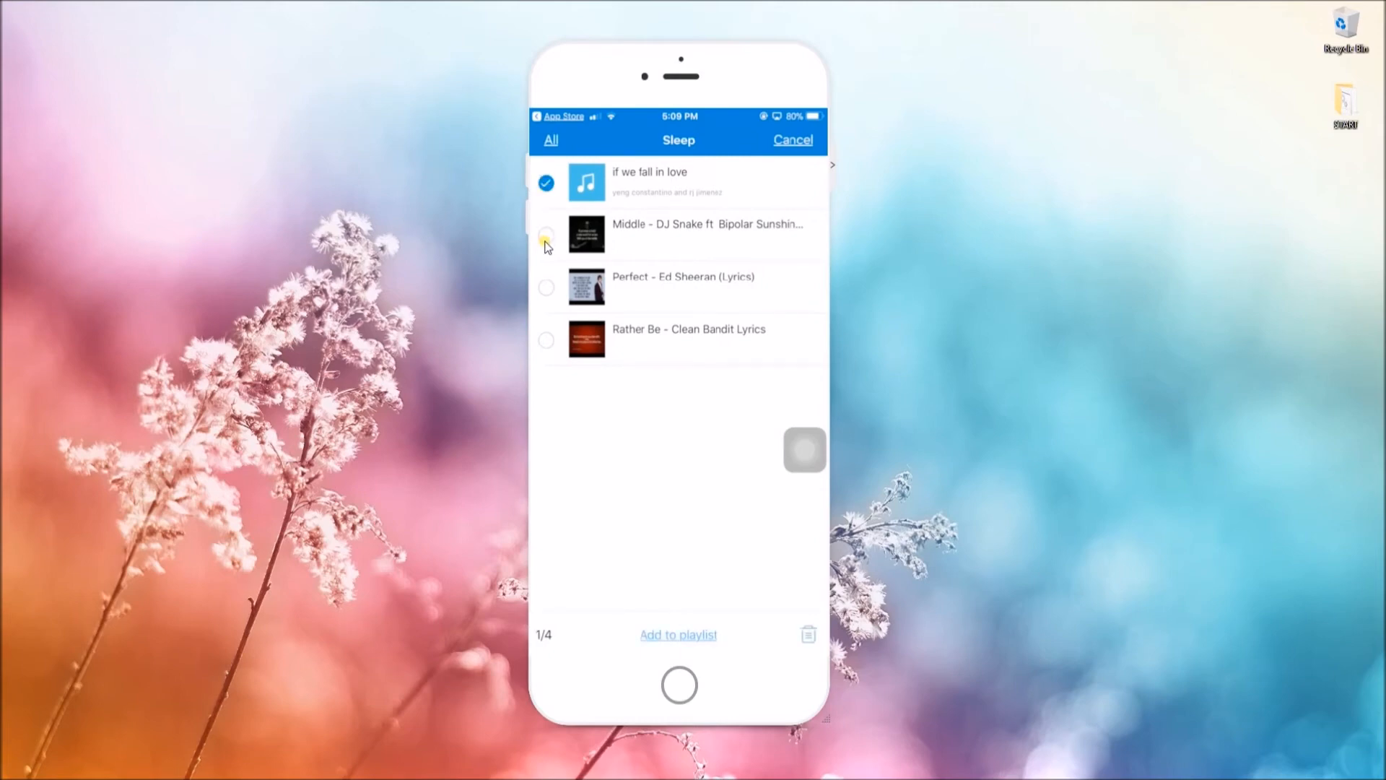
click(546, 234)
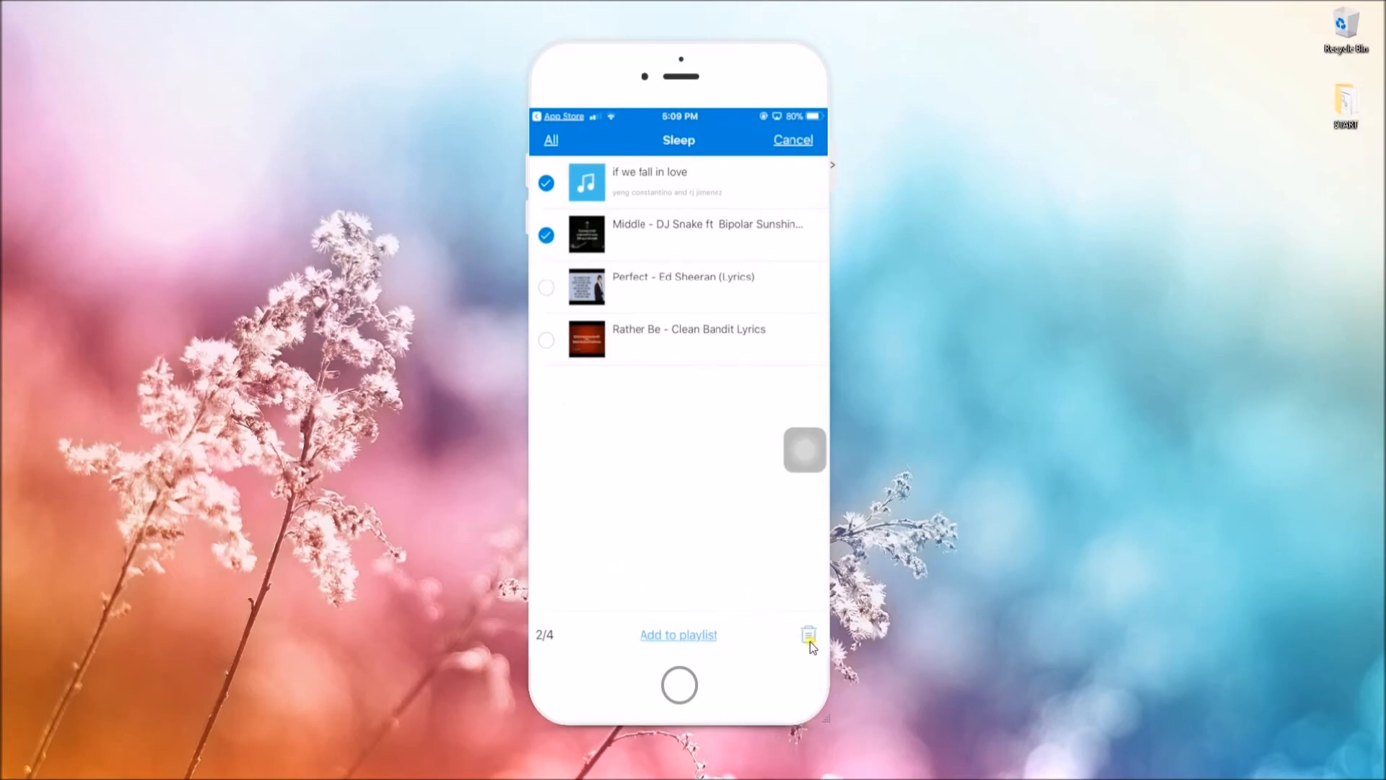
click(807, 635)
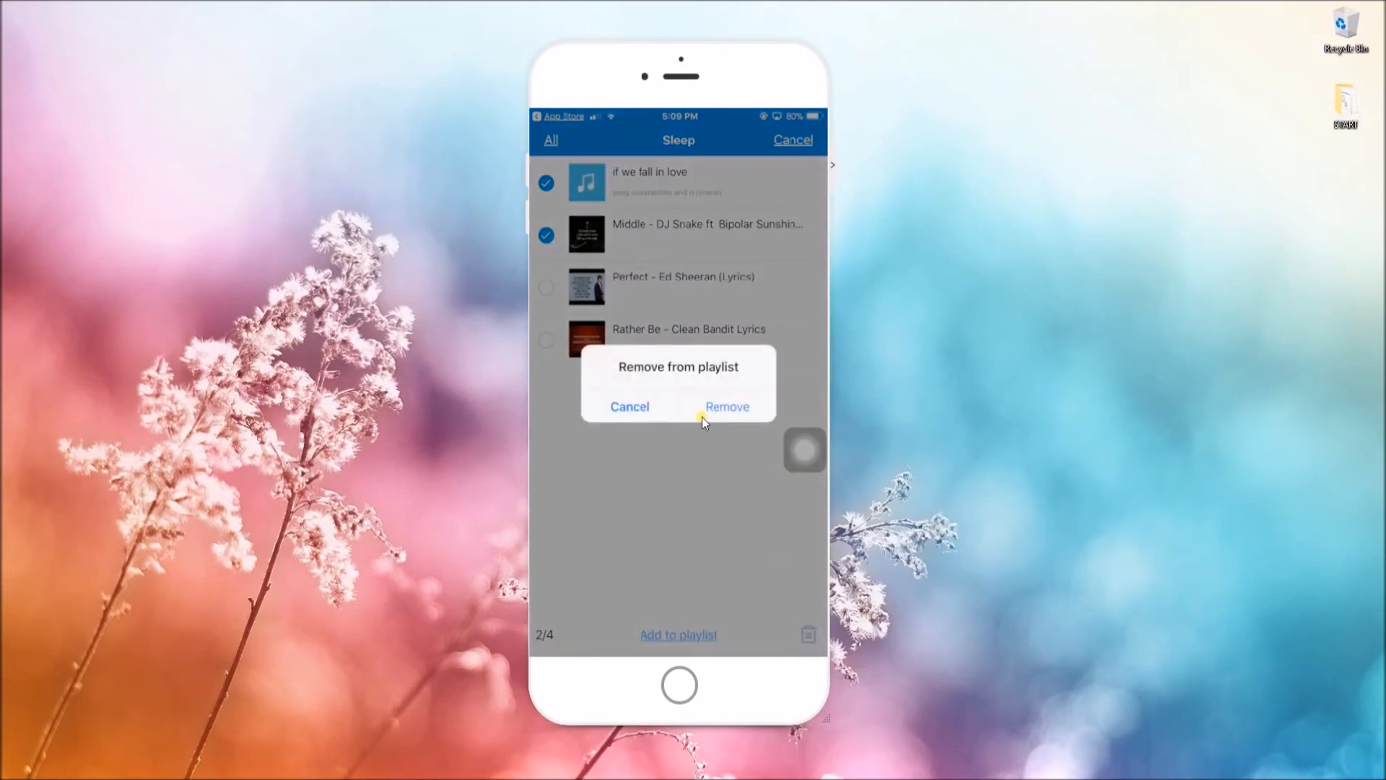
click(727, 408)
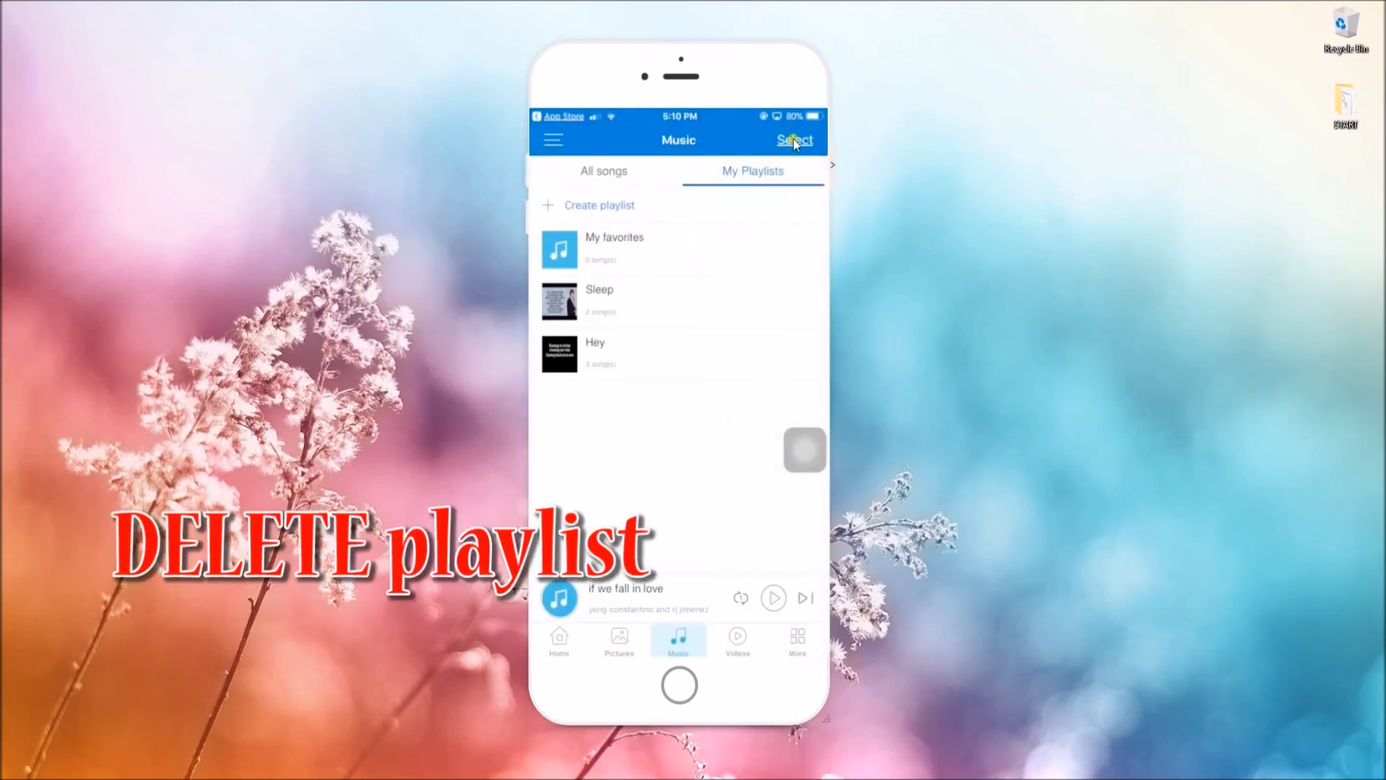
Step: Delete the Hey playlist, leaving Sleep with Perfect and Rather Be
click(793, 140)
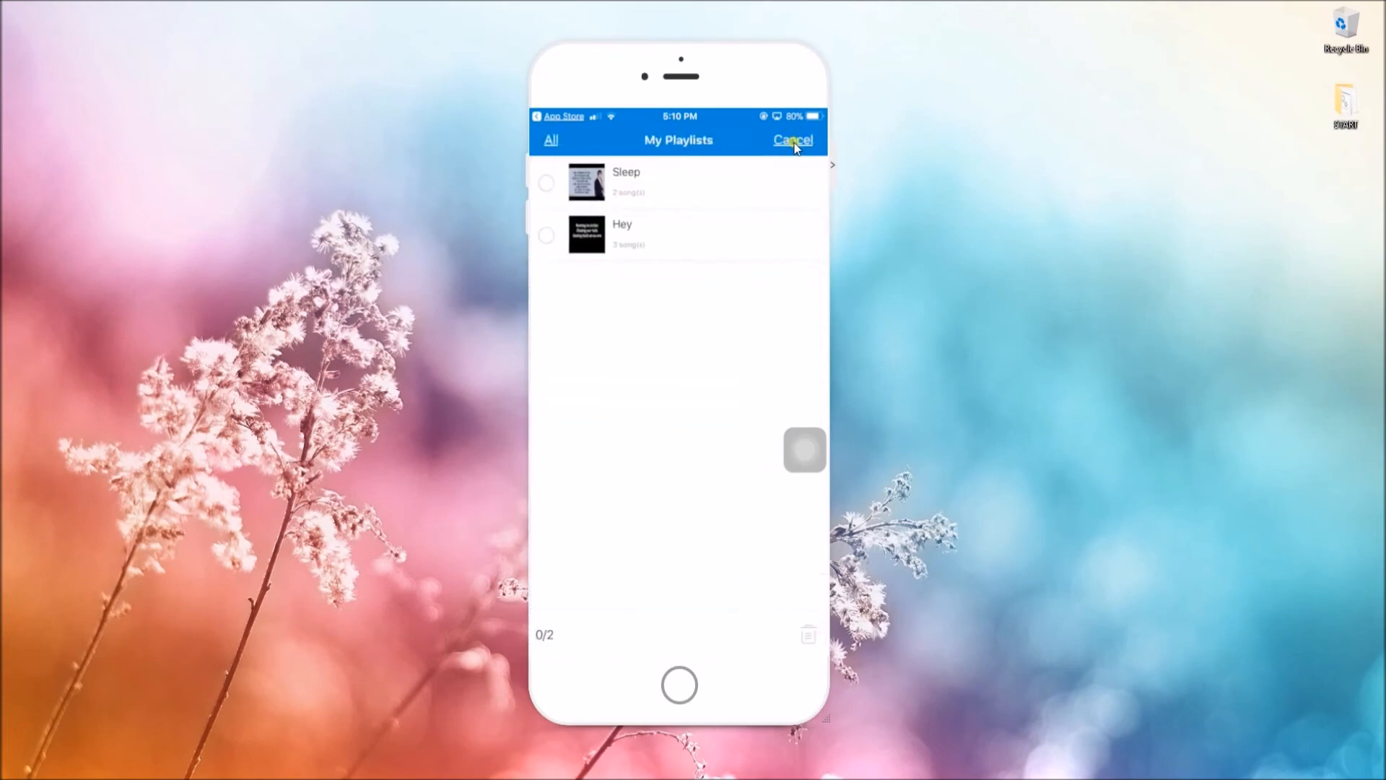
click(546, 182)
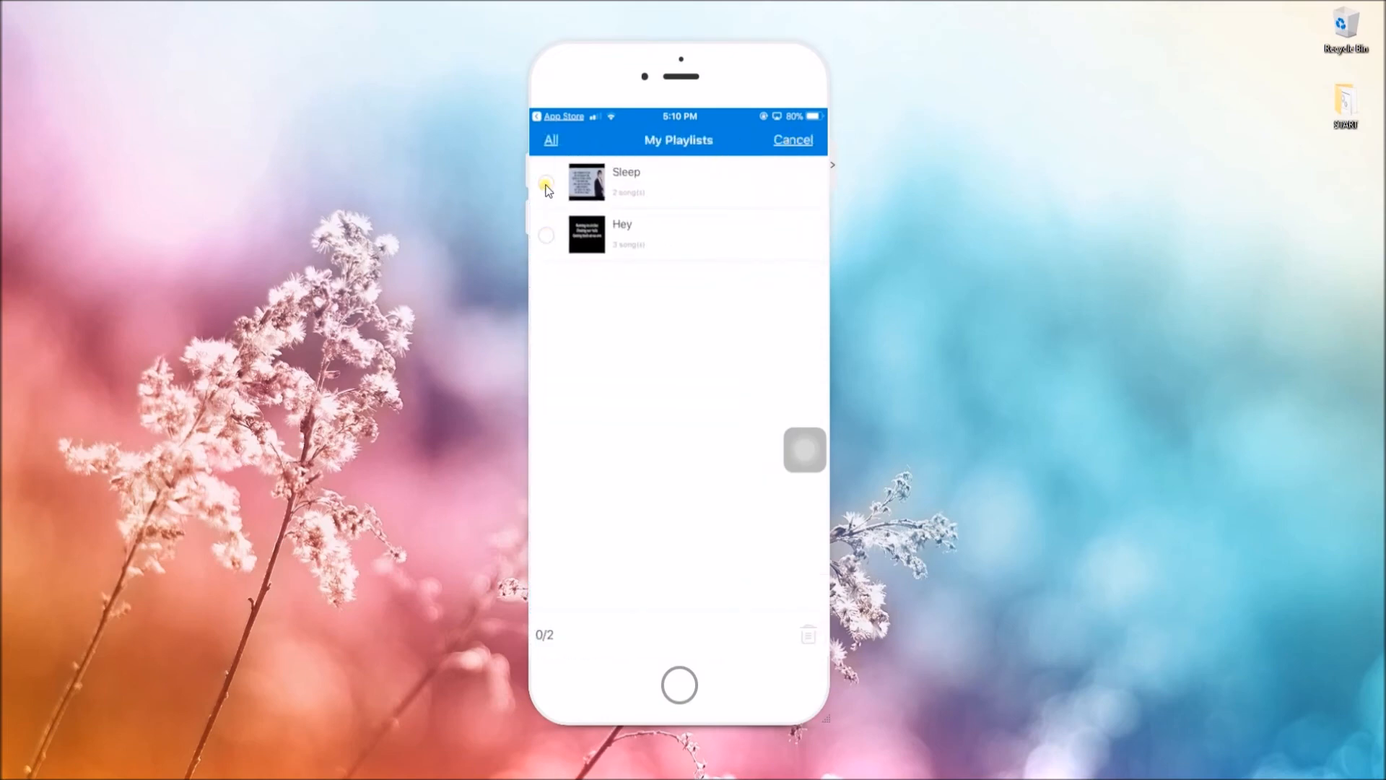
click(546, 234)
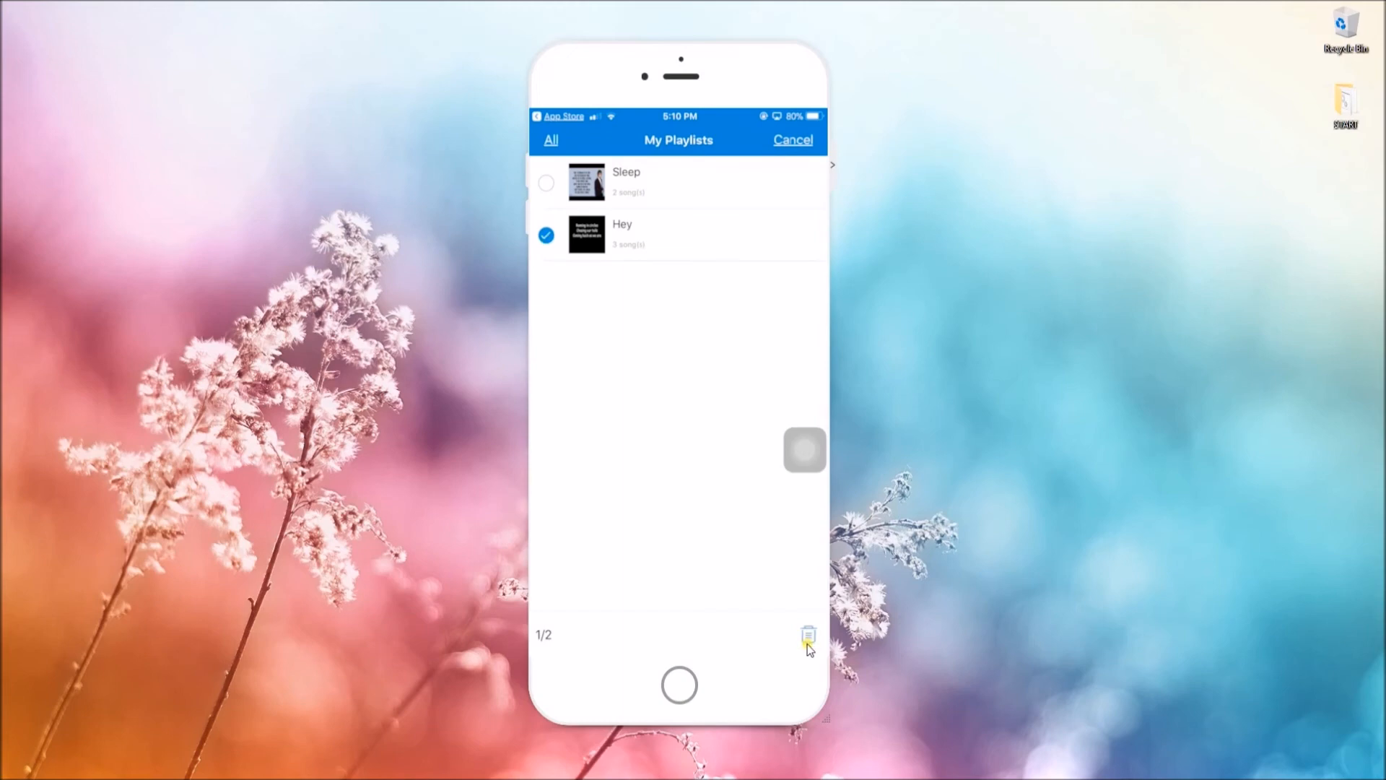
click(807, 635)
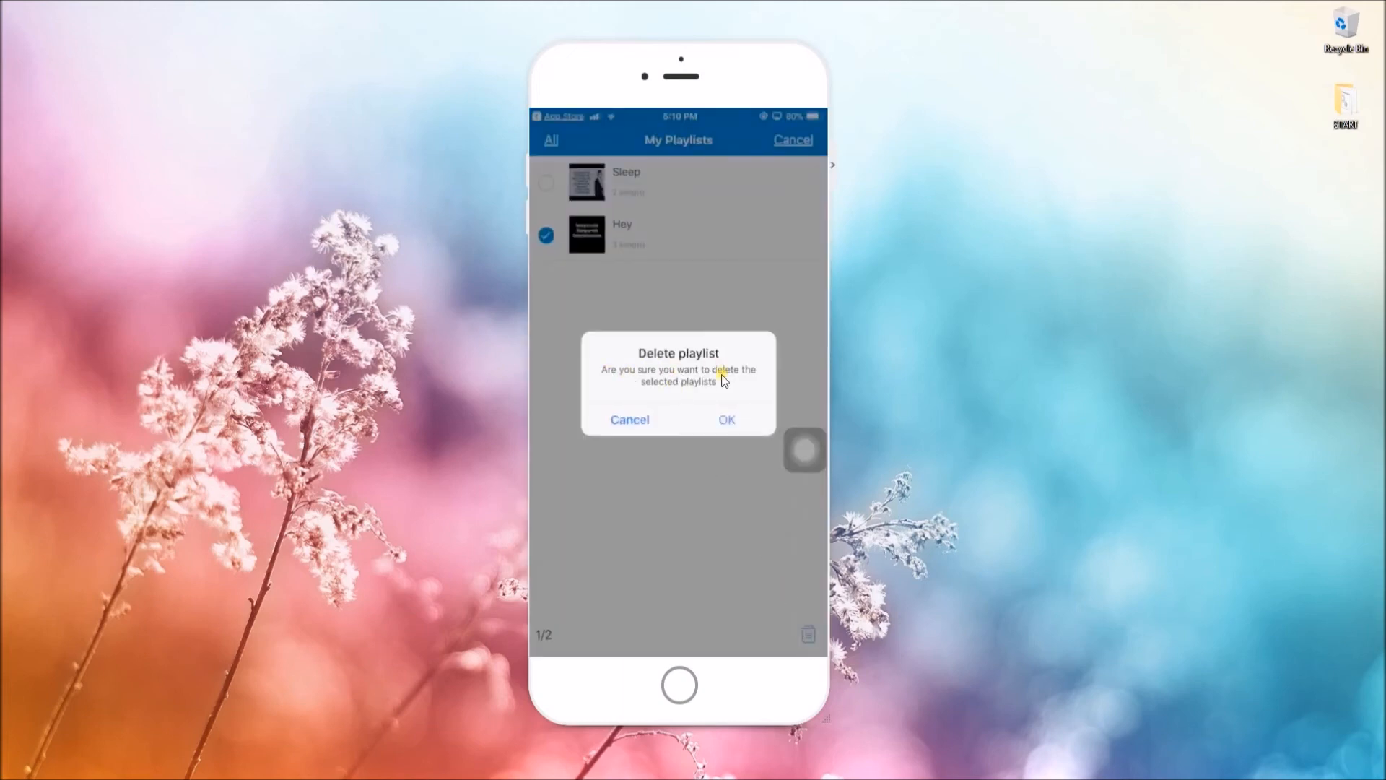
click(726, 419)
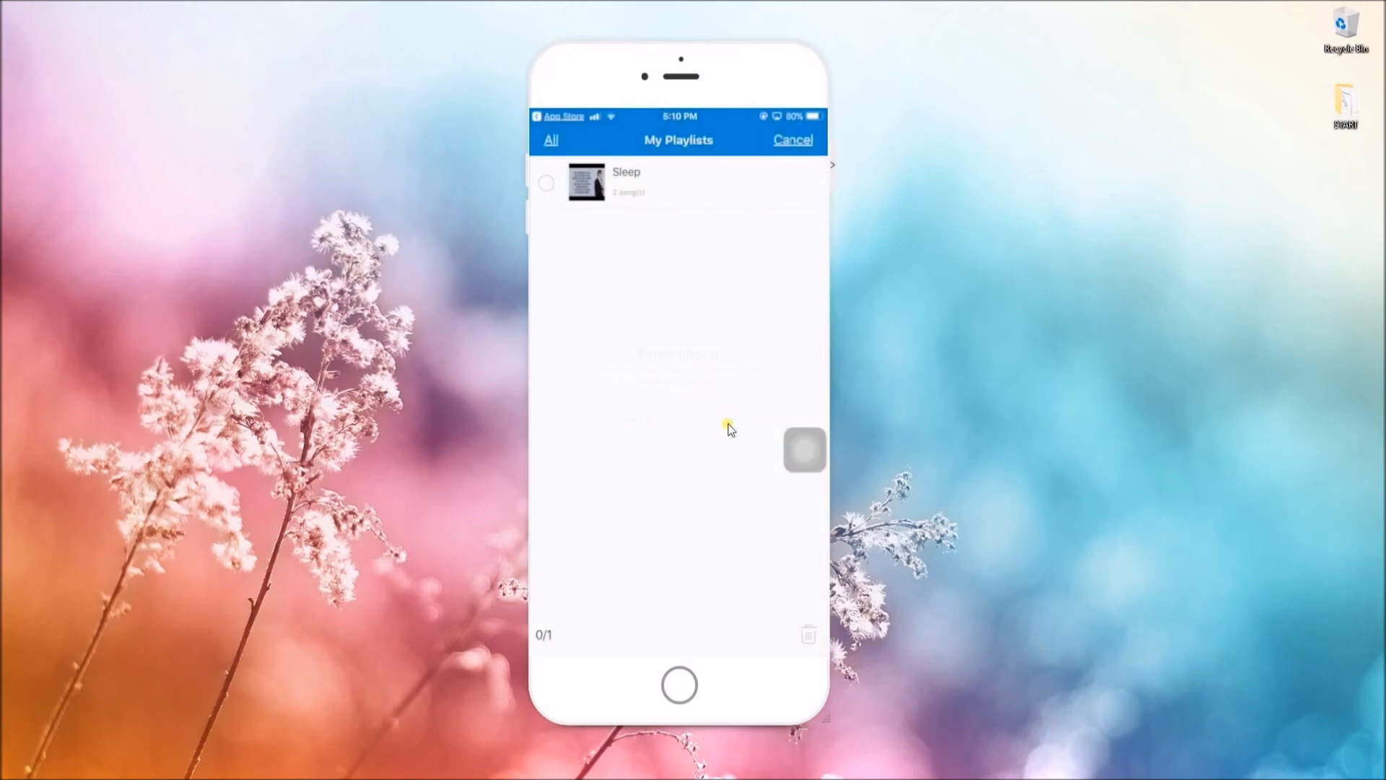
click(625, 182)
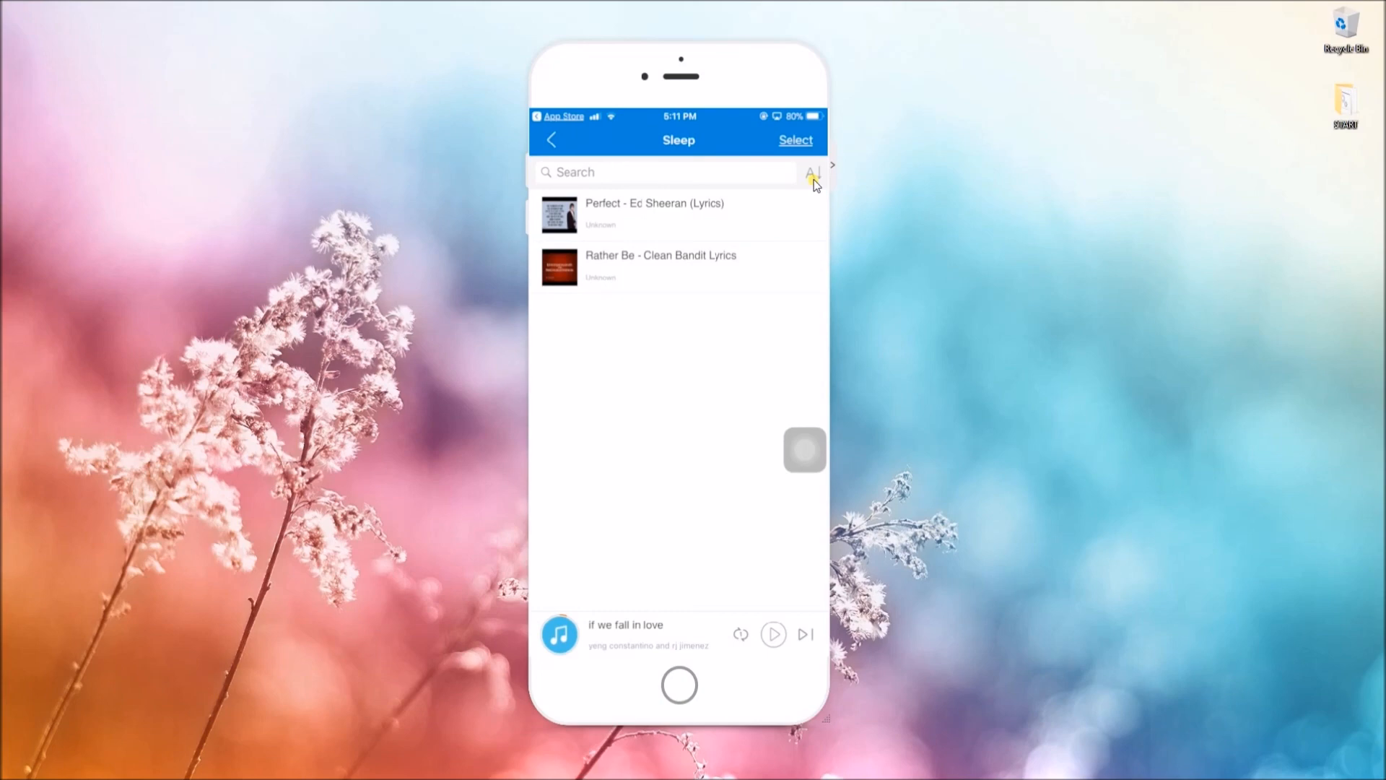
Step: Show the Sleep playlist's sort choices: by time, name, or artist
click(811, 172)
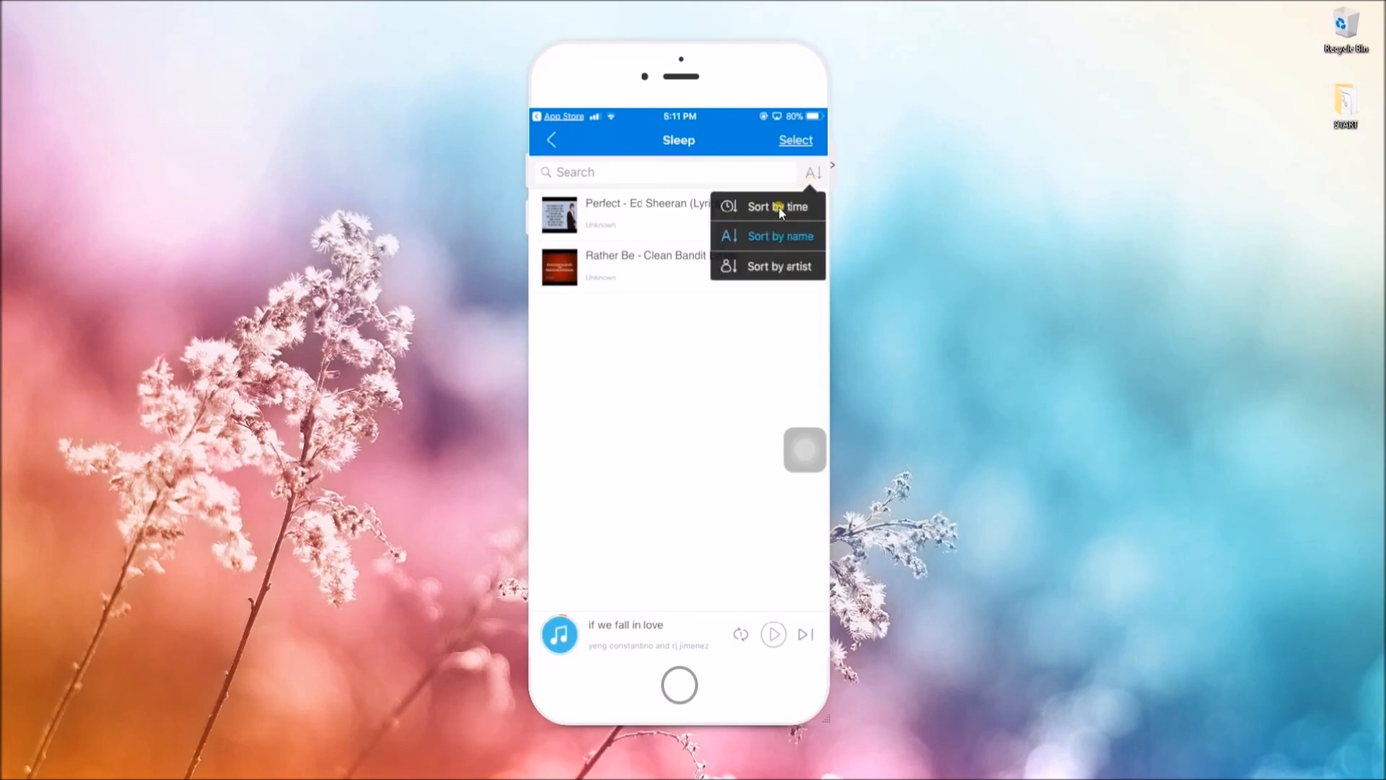